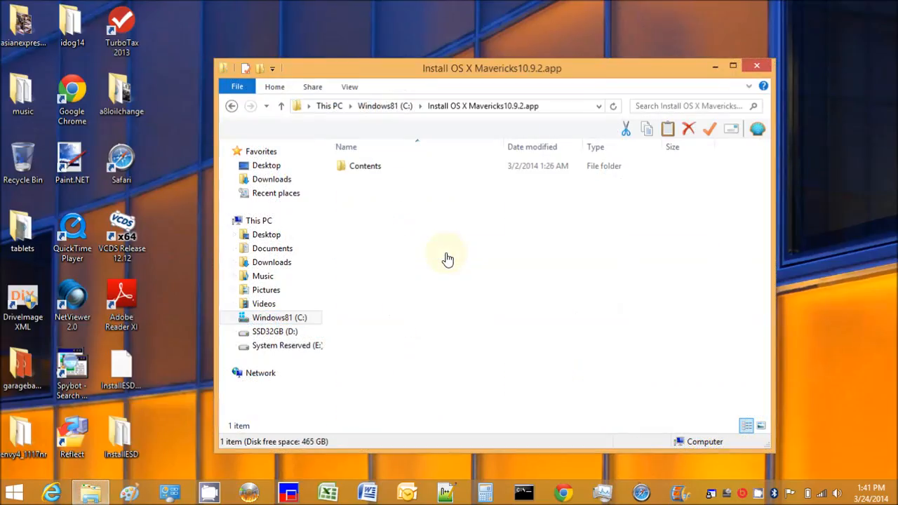
Navigate into Contents and then SharedSupport of the Mavericks installer app.
double_click(365, 165)
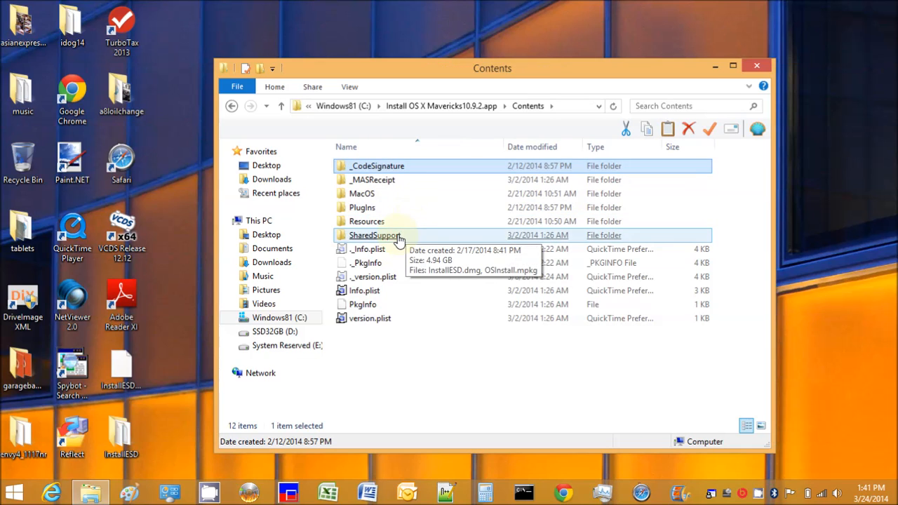
double_click(373, 236)
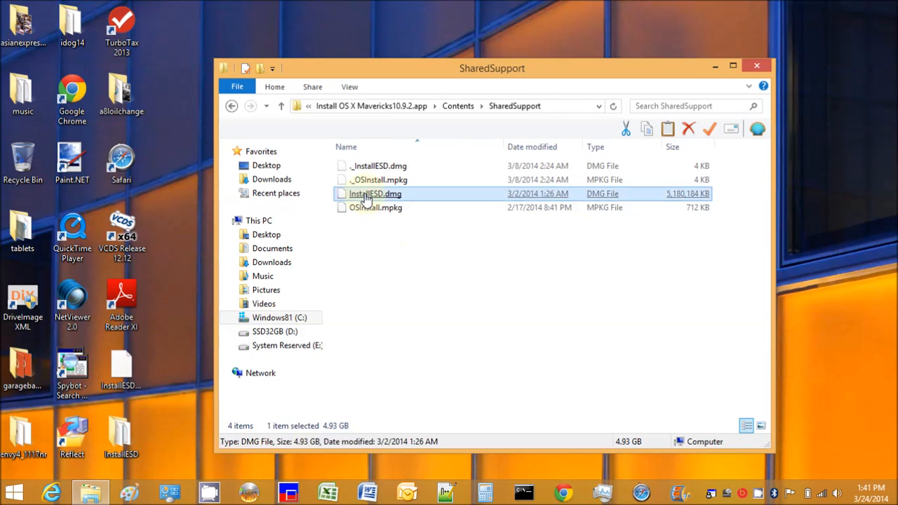
mouse_move(372, 197)
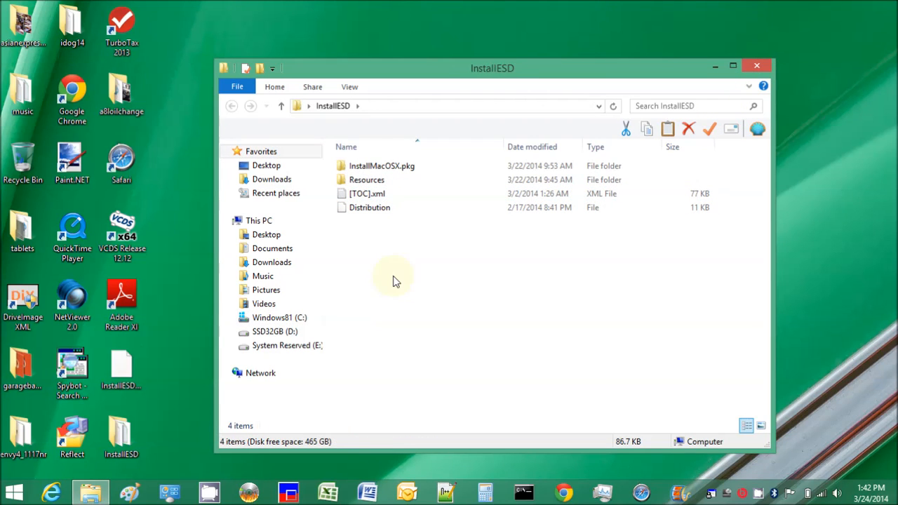
Open InstallMacOSX.pkg as a folder via its context menu.
click(381, 165)
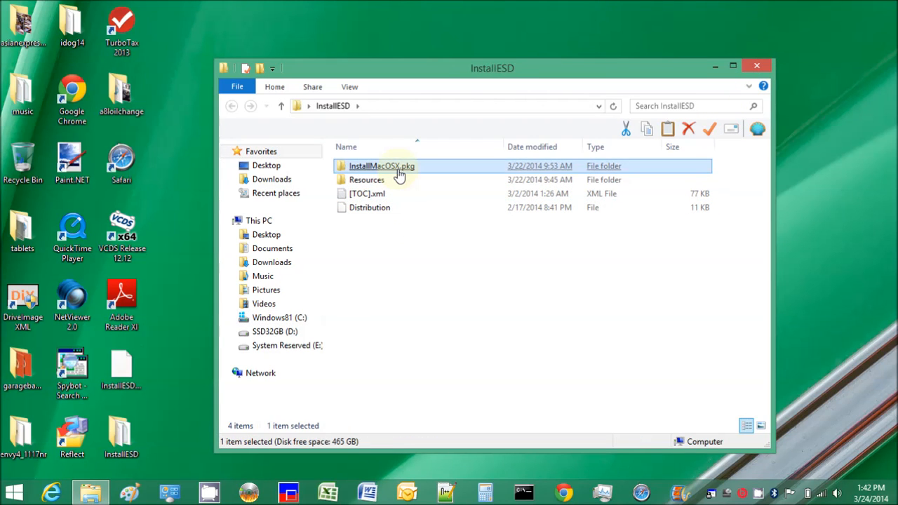
right_click(382, 166)
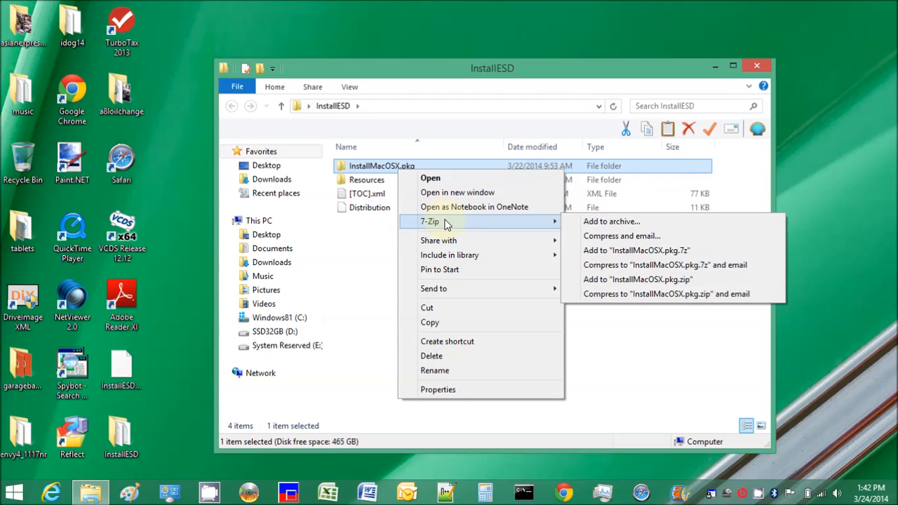
mouse_move(375, 171)
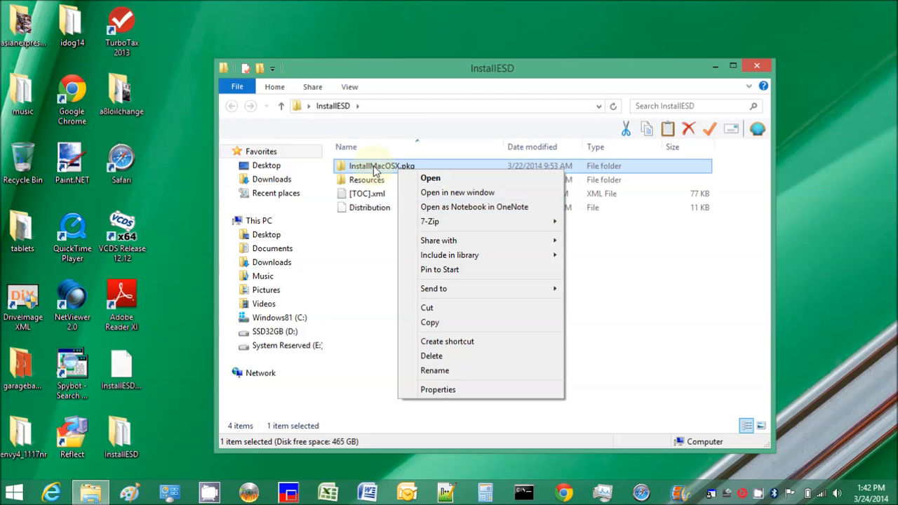
click(429, 177)
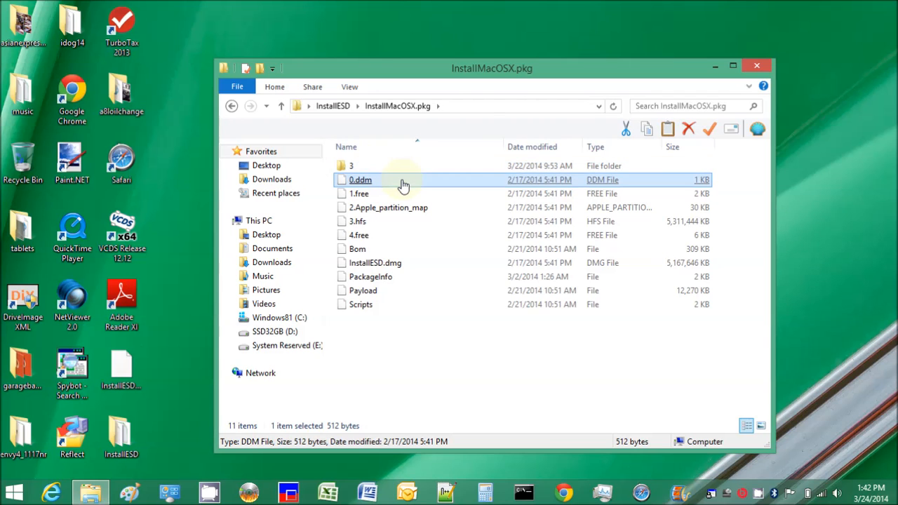
Inspect InstallESD.dmg and 3.hfs, bringing up the actions for 3.hfs.
click(358, 222)
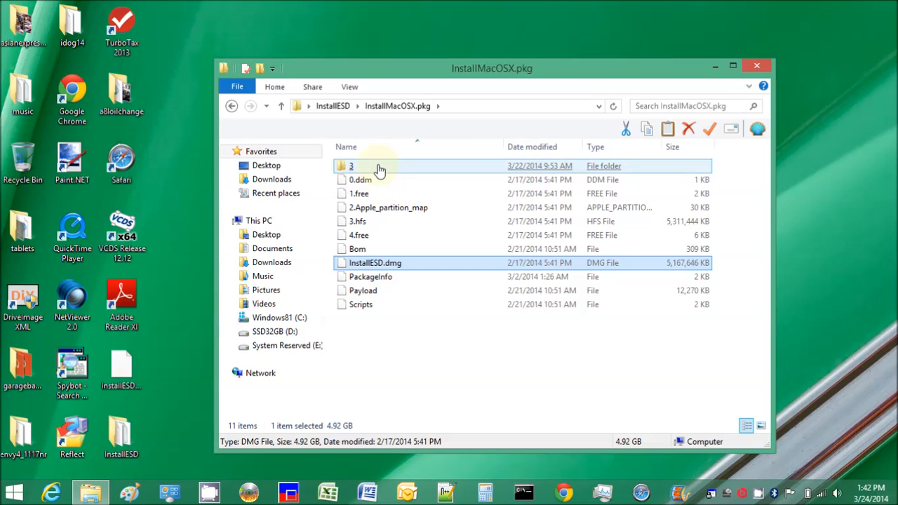
click(358, 221)
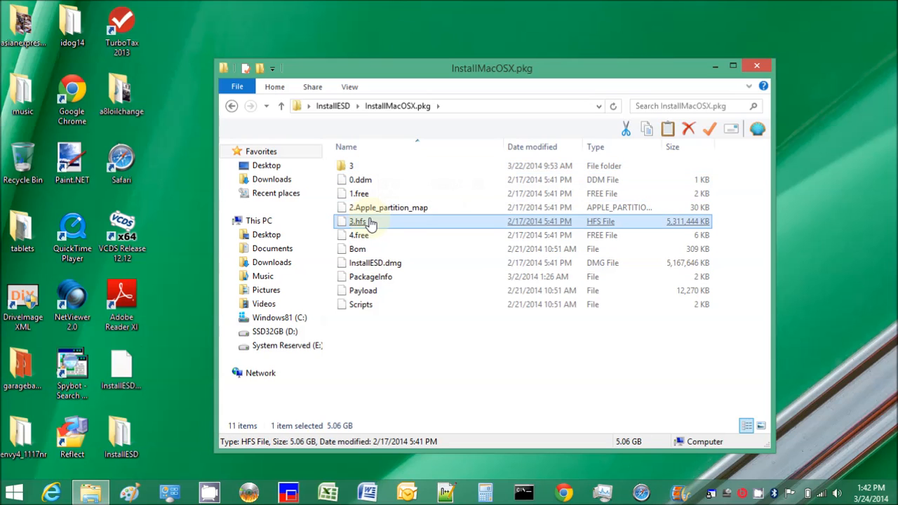
right_click(360, 221)
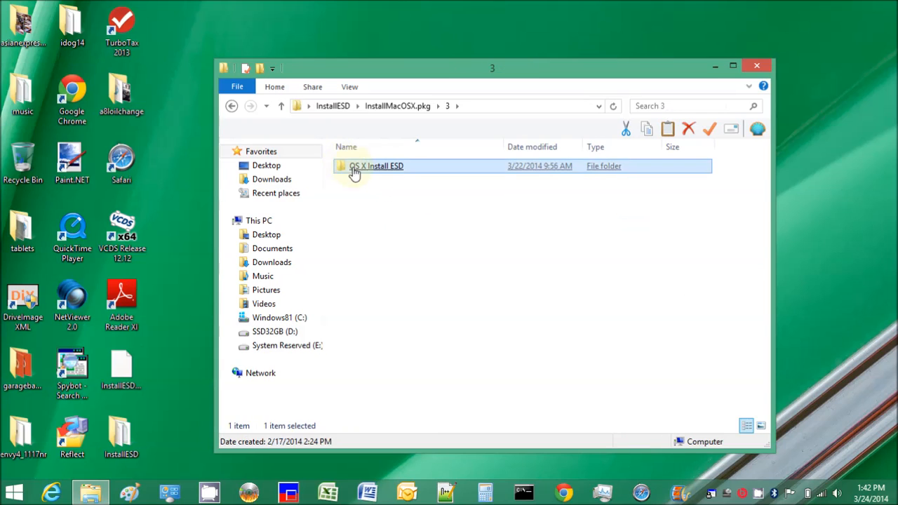
Inside OS X Install ESD, copy the Packages folder to the clipboard.
double_click(376, 165)
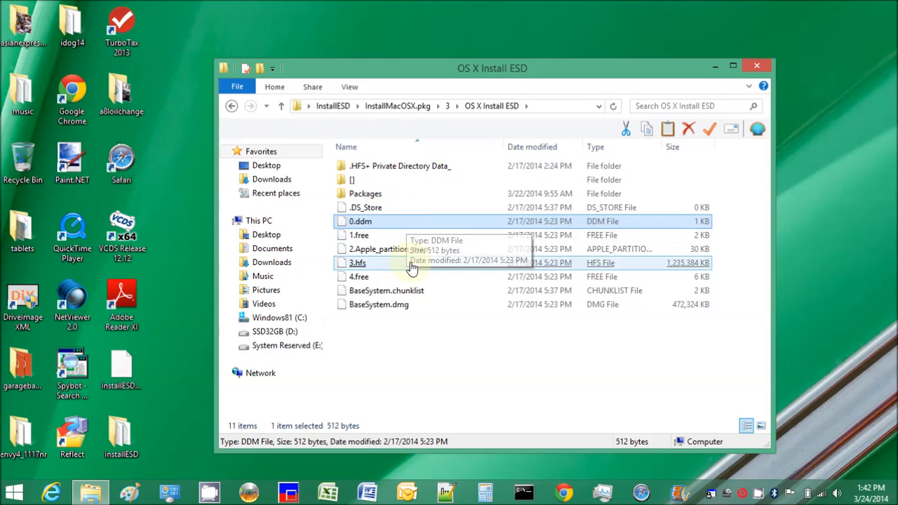
click(358, 262)
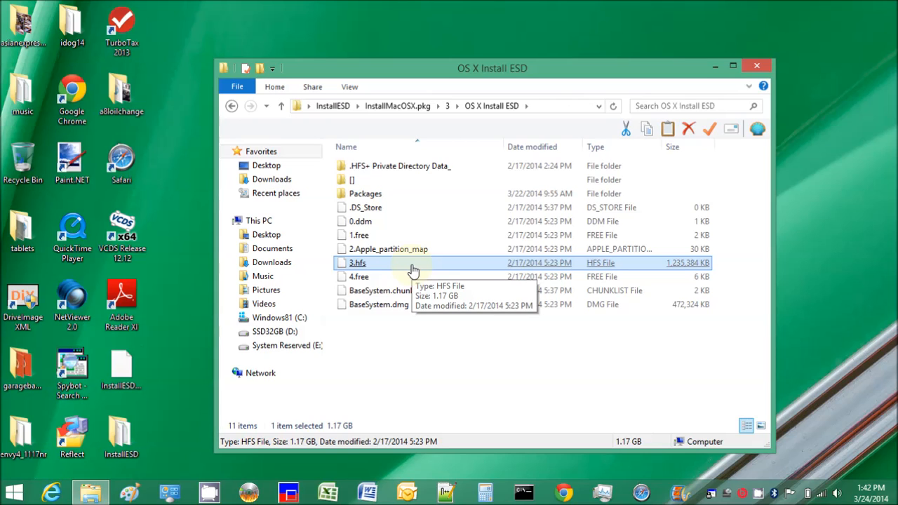
mouse_move(399, 328)
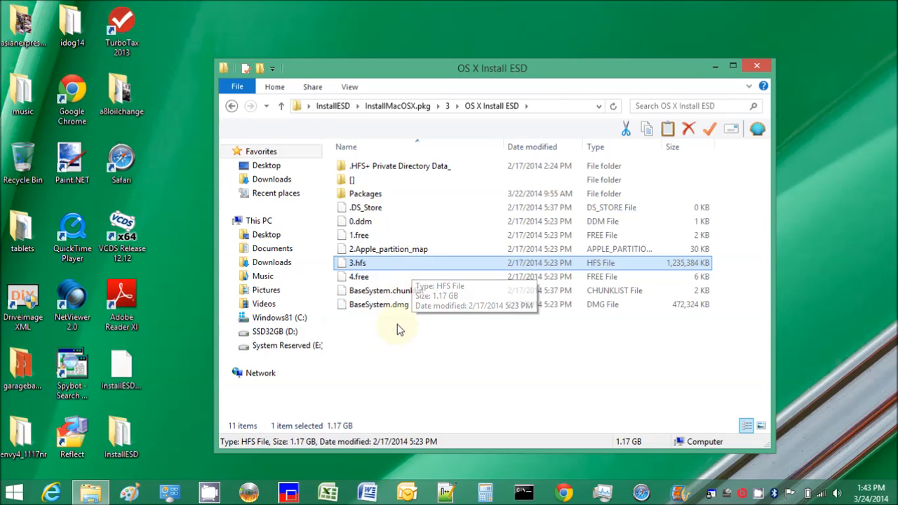
click(379, 304)
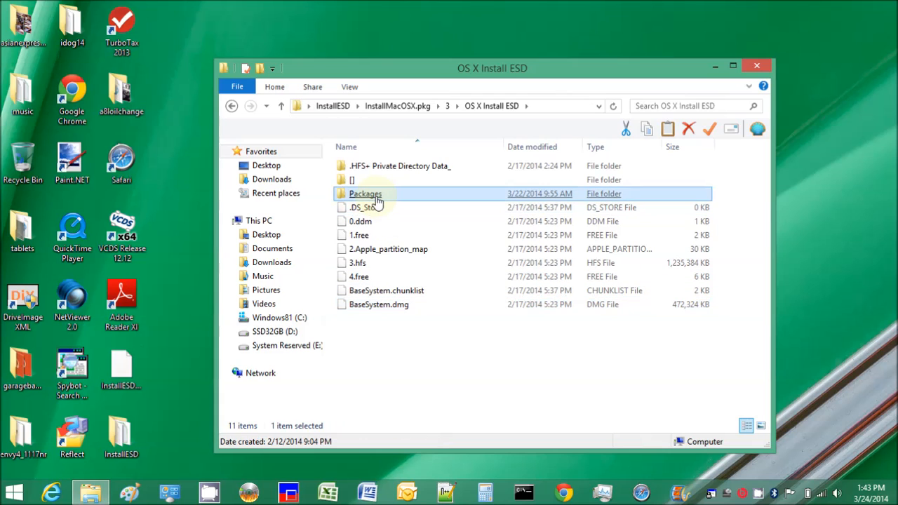
right_click(365, 194)
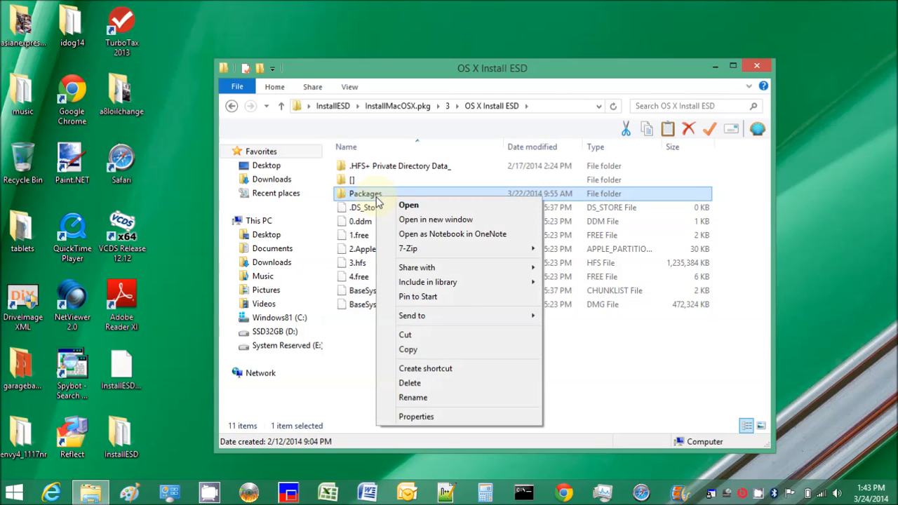
click(407, 349)
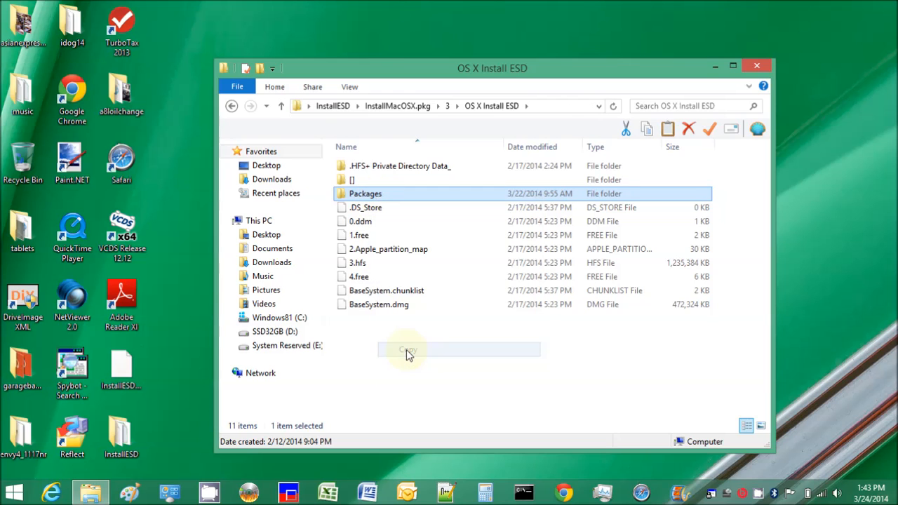
mouse_move(175, 28)
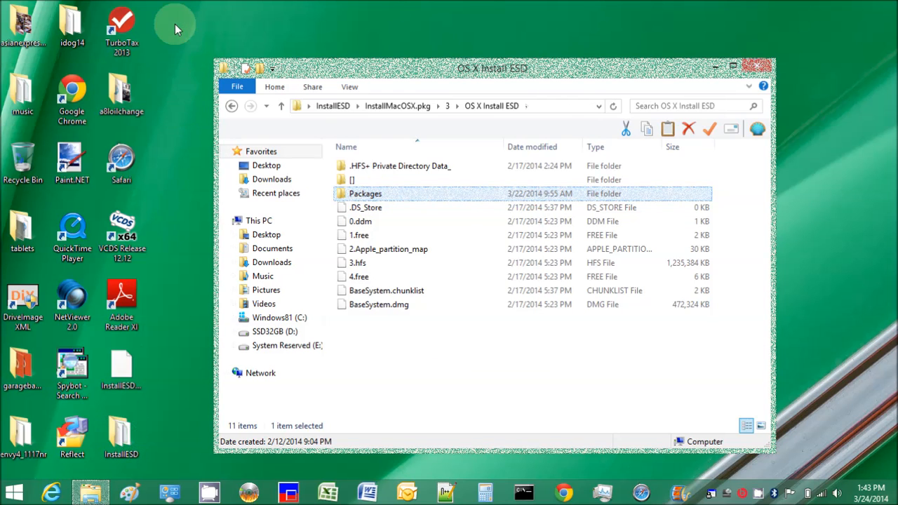
Create a desktop folder named mav1092 and look inside it (empty).
right_click(175, 28)
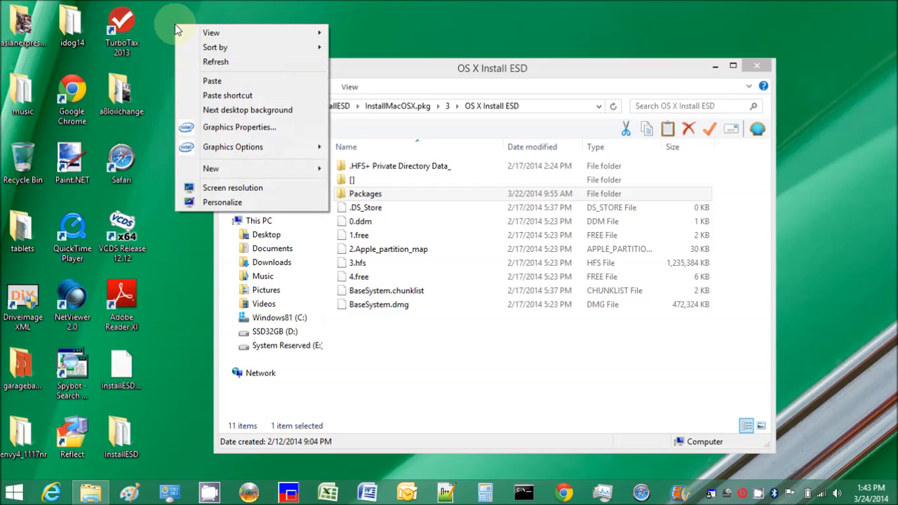
mouse_move(210, 169)
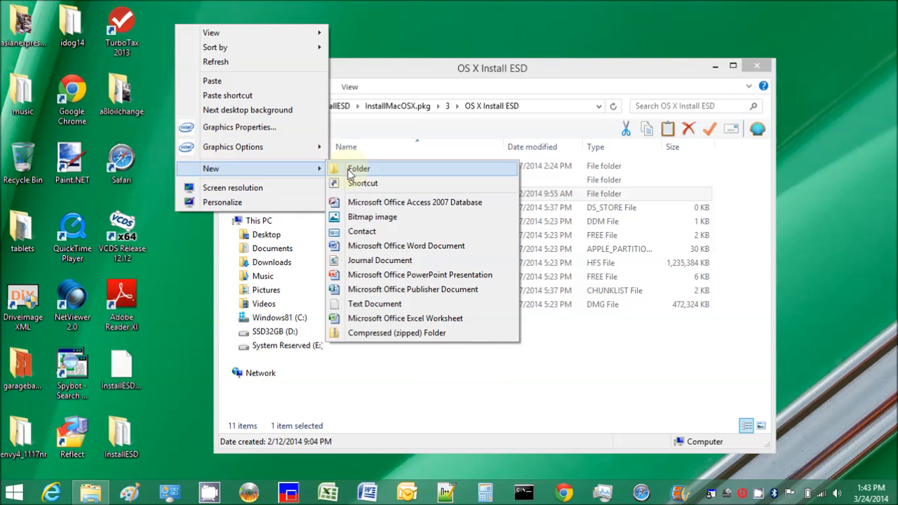
click(359, 168)
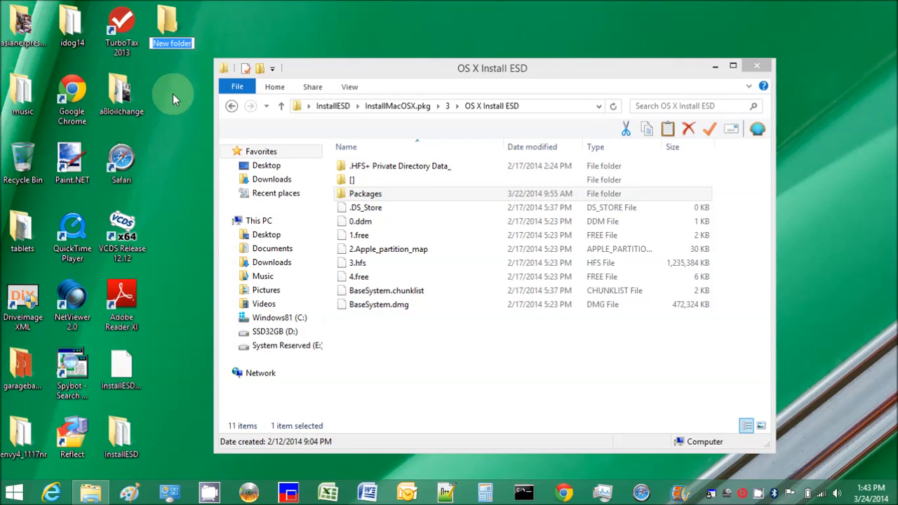
text(mav1092)
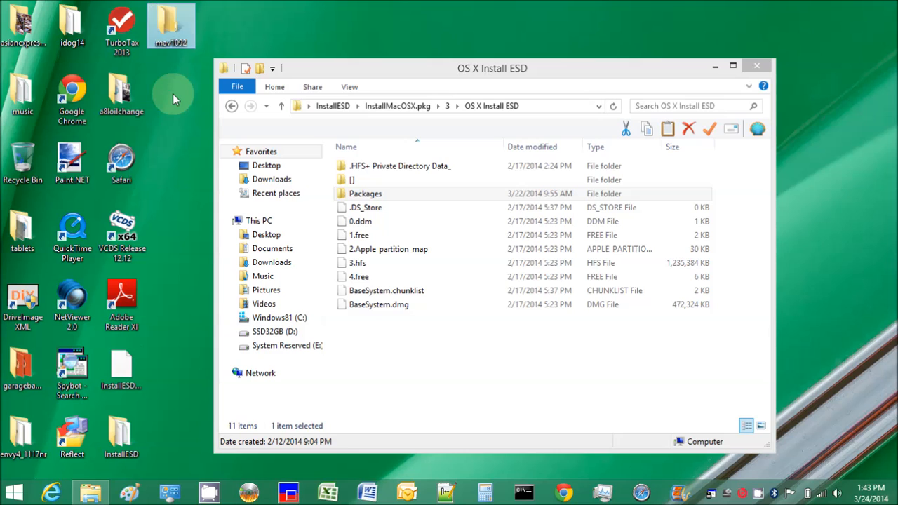
double_click(171, 26)
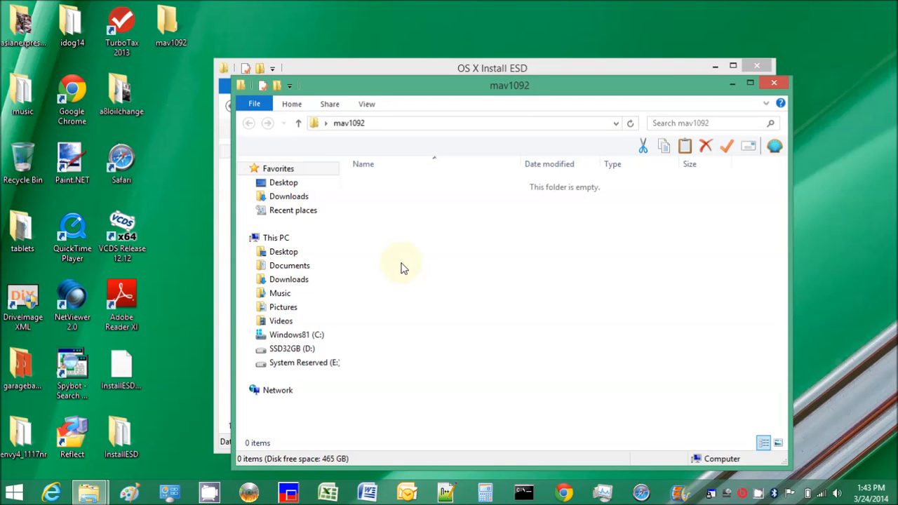
right_click(404, 267)
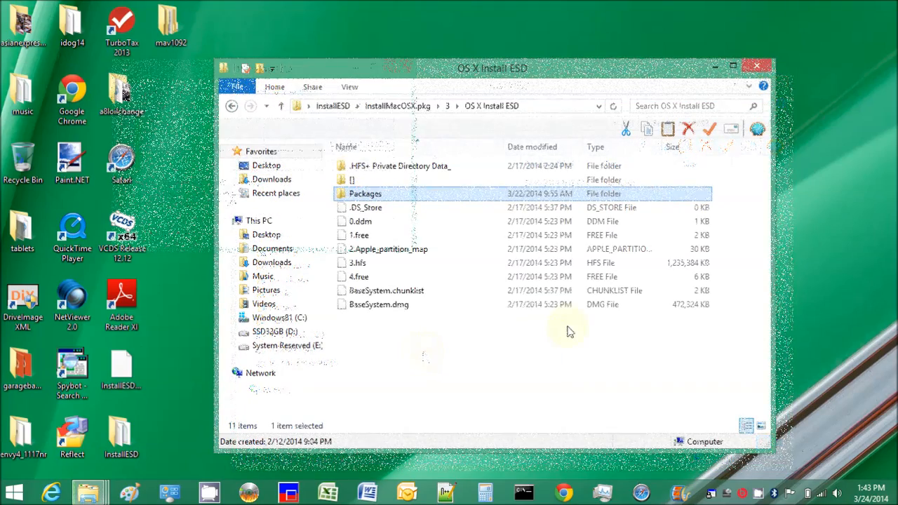
Select the 1.17 GB 3.hfs base installer image in OS X Install ESD.
click(358, 262)
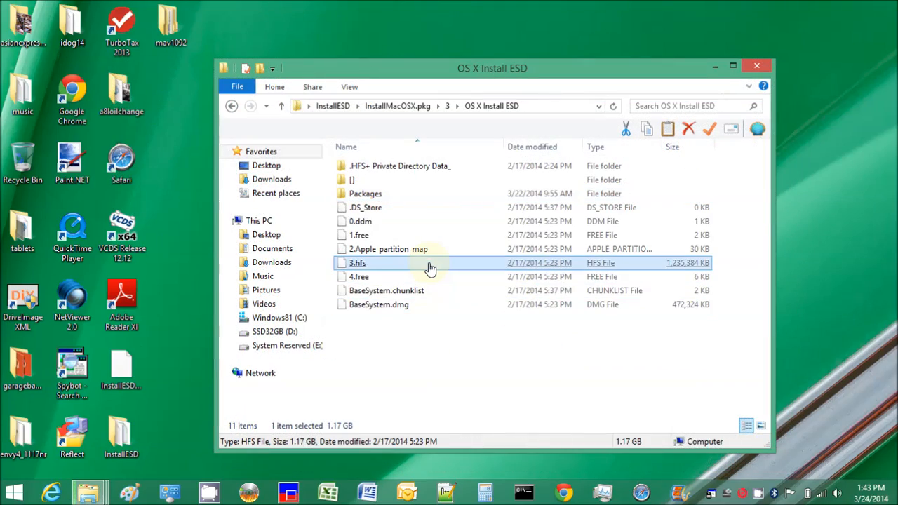
mouse_move(429, 267)
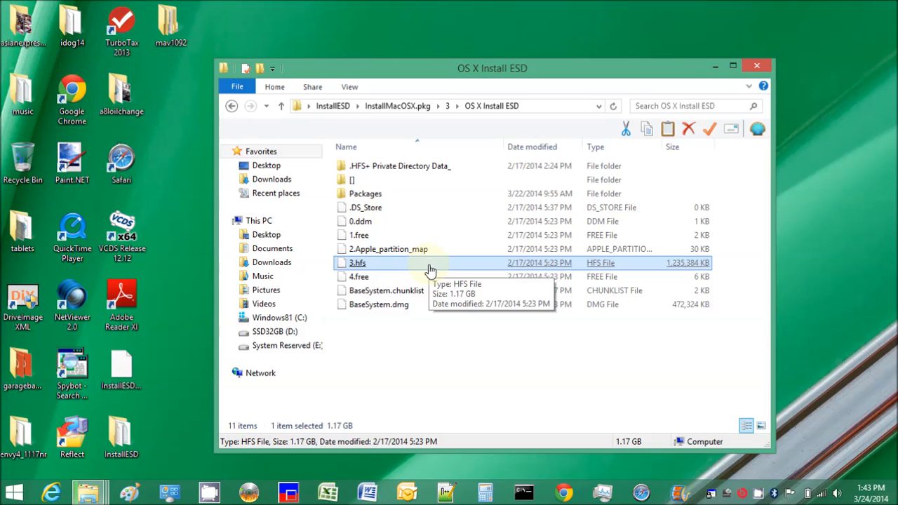
right_click(379, 303)
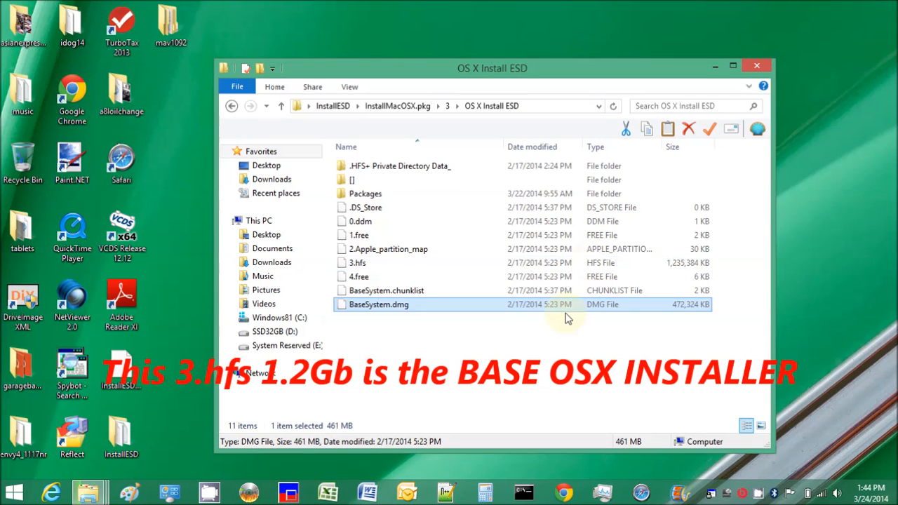
click(358, 262)
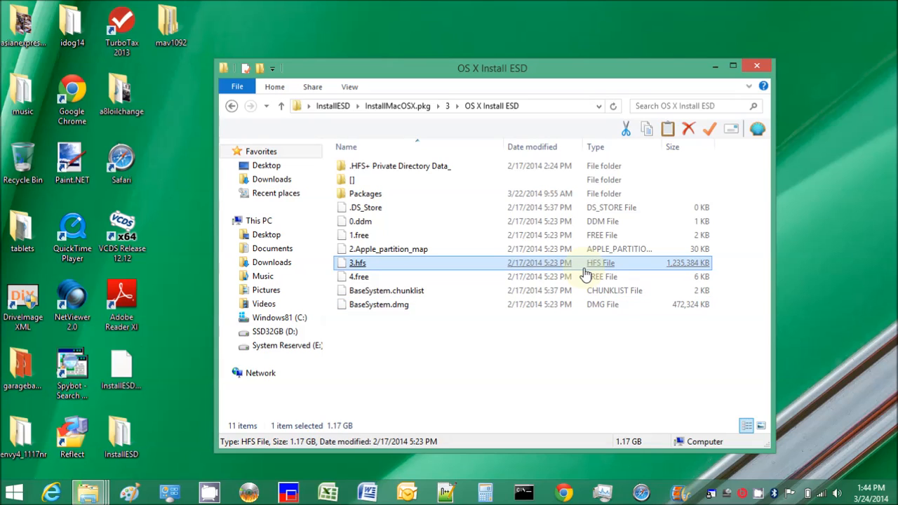
mouse_move(470, 269)
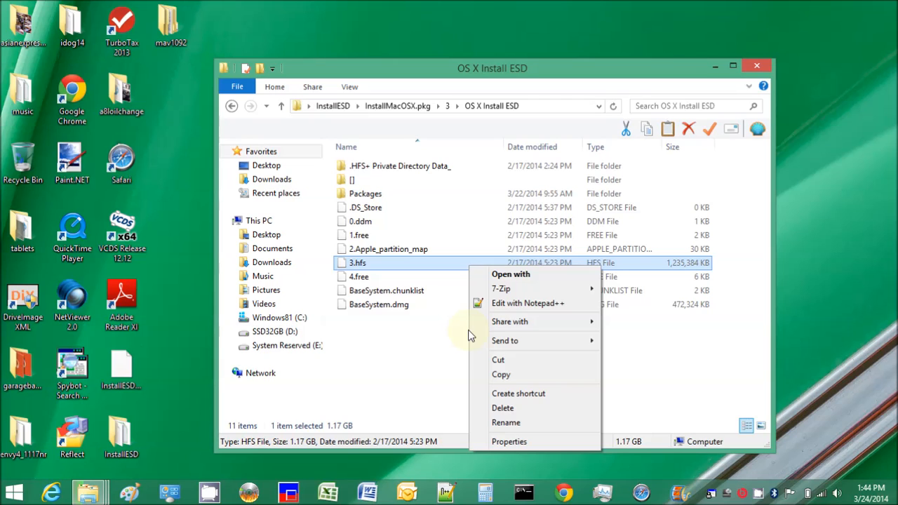
mouse_move(501, 373)
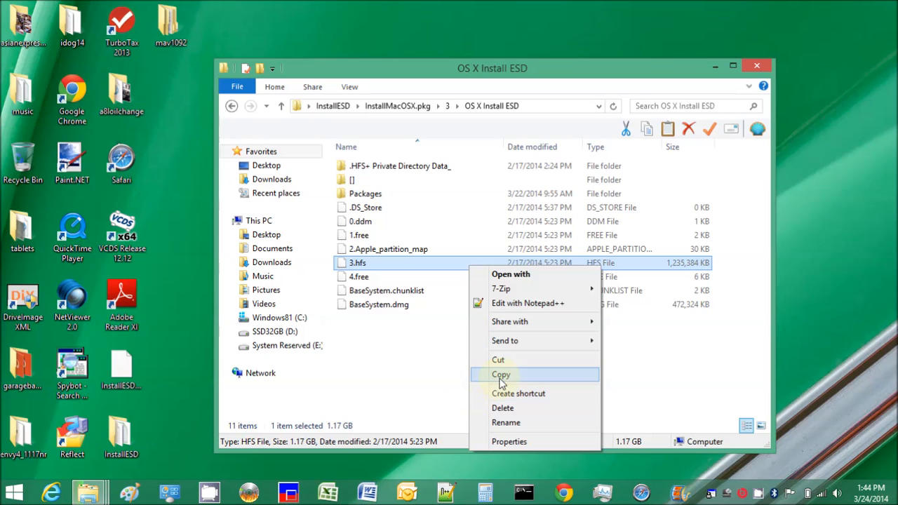
Copy 3.hfs and paste it into the mav1092 desktop folder.
click(501, 374)
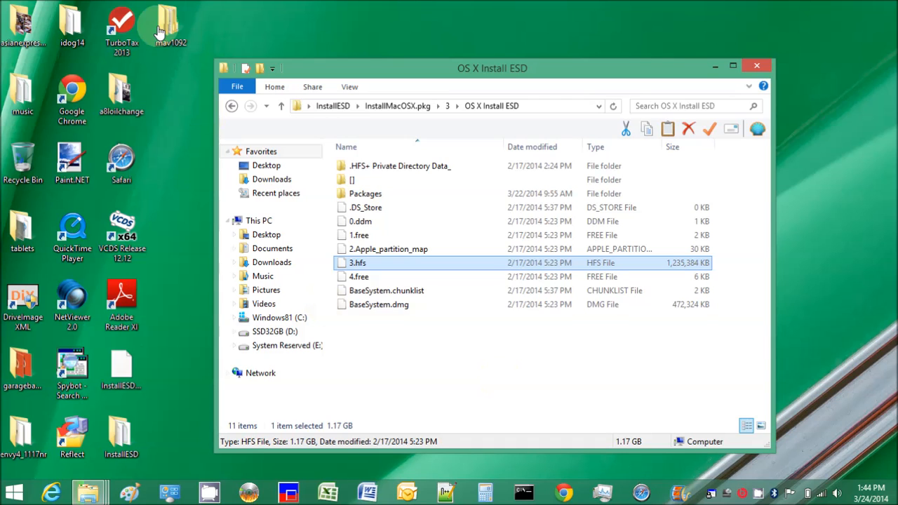
double_click(170, 25)
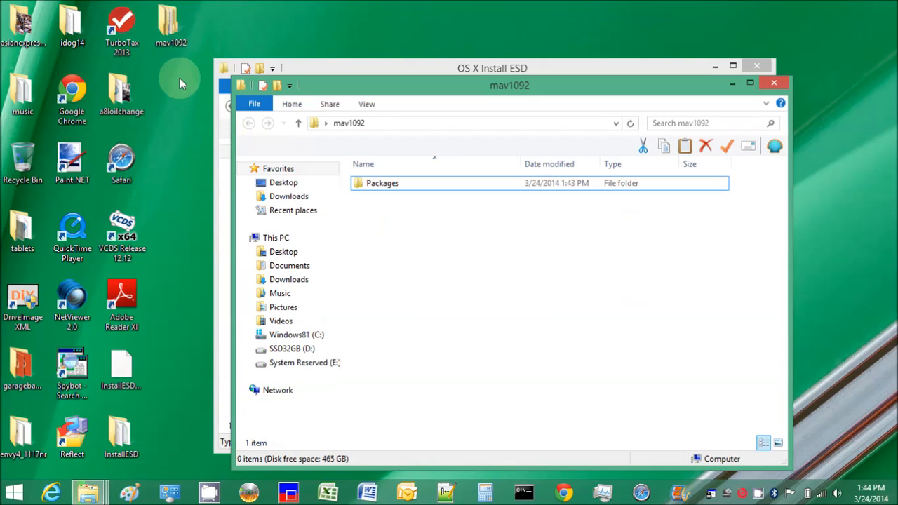
right_click(502, 284)
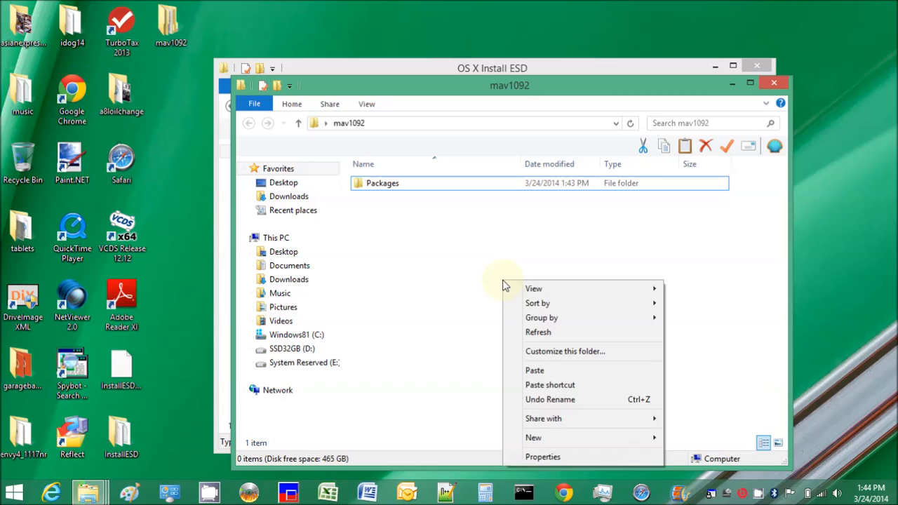
click(530, 372)
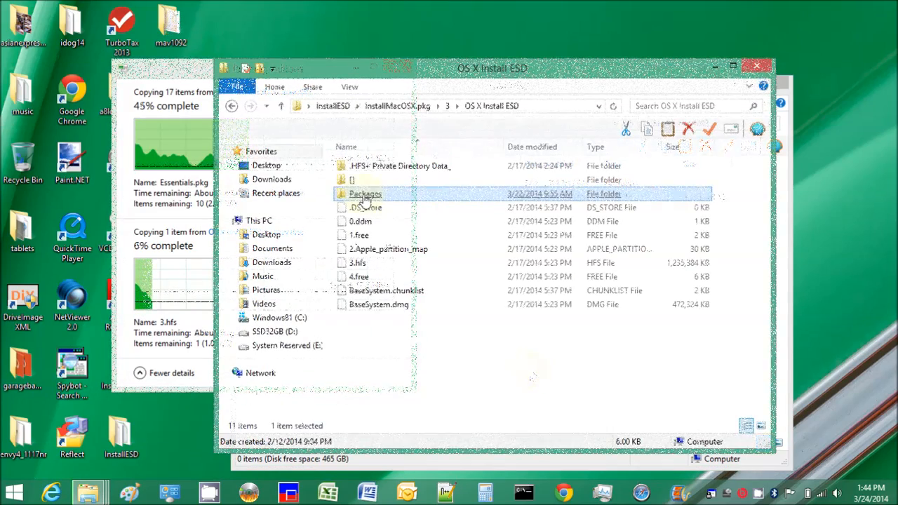
mouse_move(365, 194)
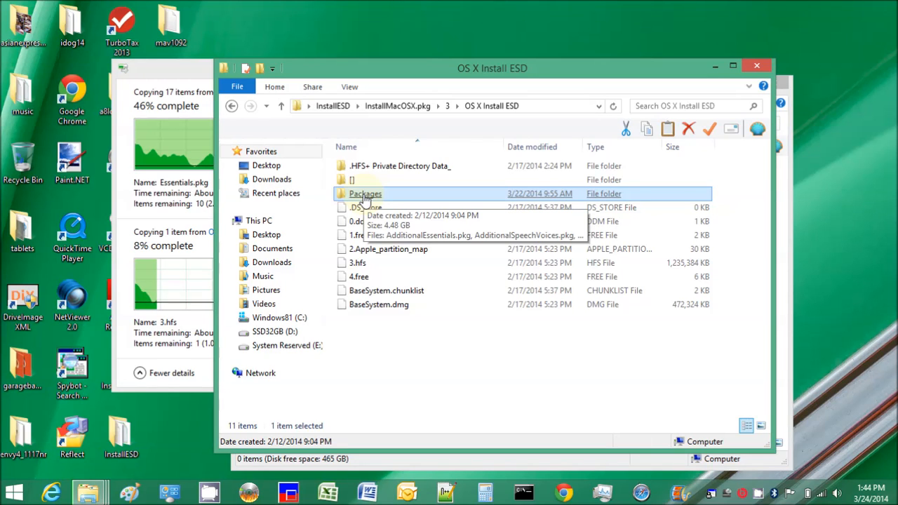
Inside Packages, bring up the context menu for BaseSystemBinaries.pkg.
double_click(365, 193)
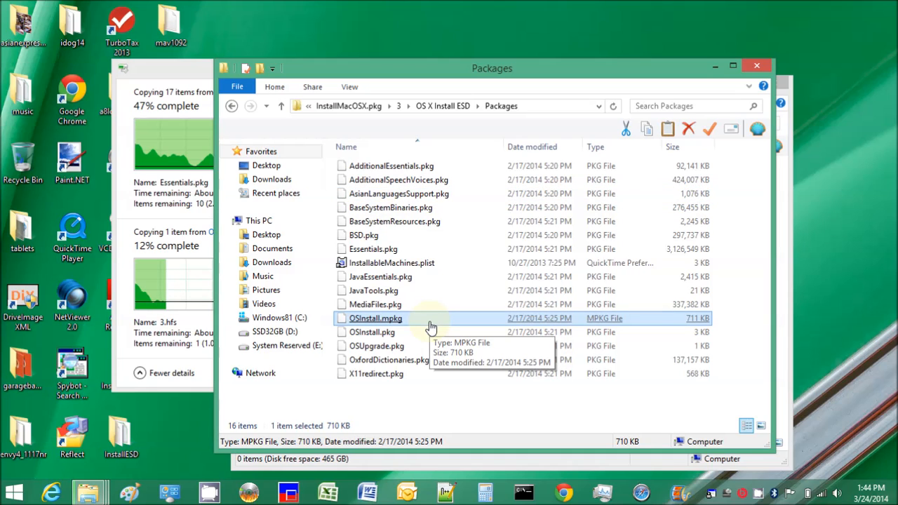
click(373, 290)
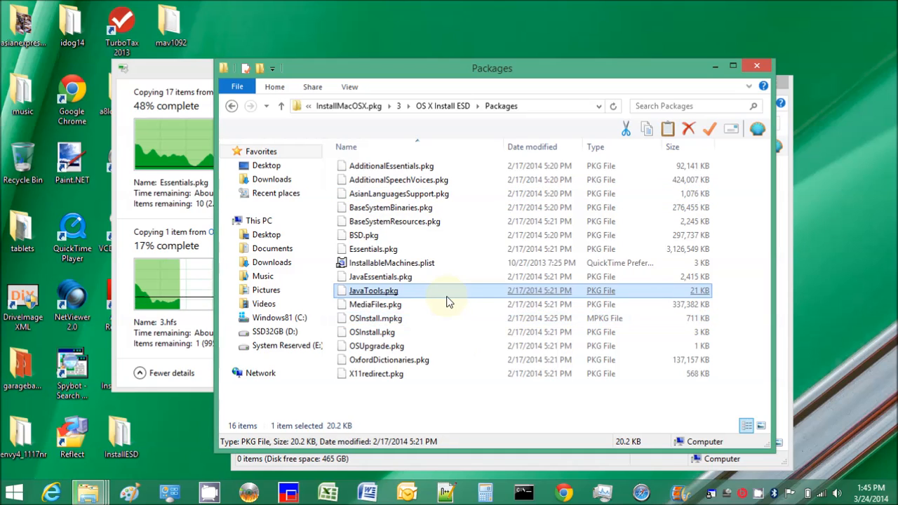
right_click(390, 208)
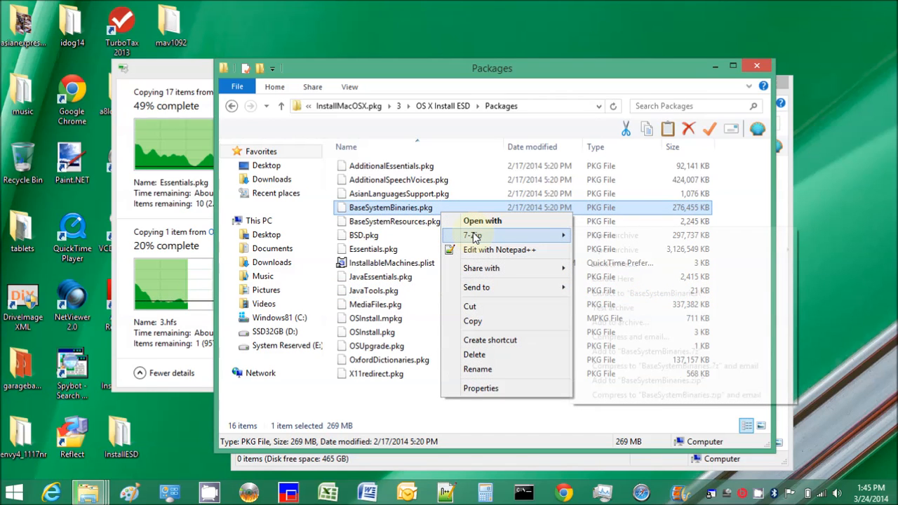
mouse_move(473, 236)
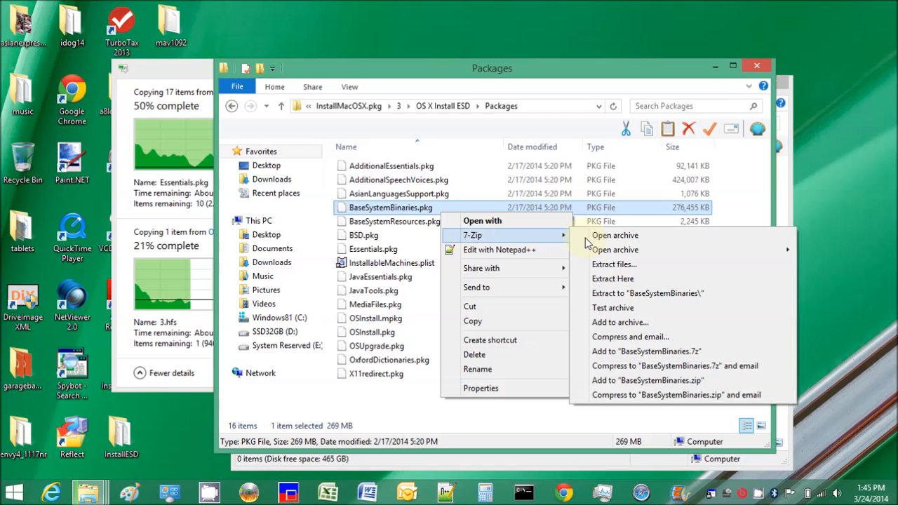
mouse_move(606, 242)
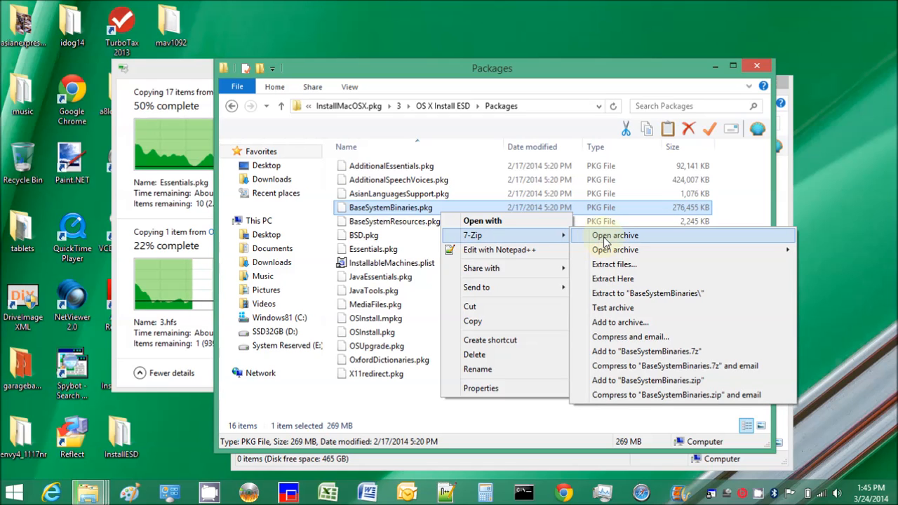
Extract Payload from BaseSystemBinaries.pkg into mav1092 with 7-Zip.
click(615, 235)
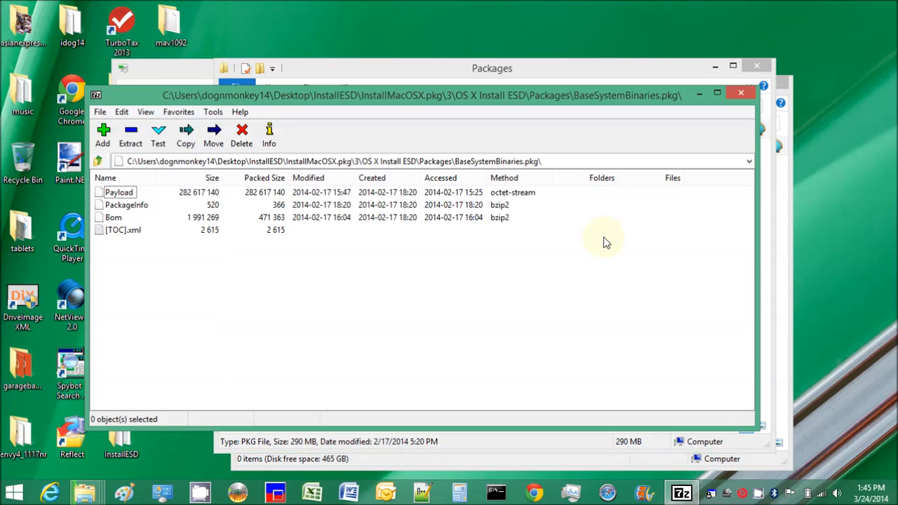
mouse_move(217, 251)
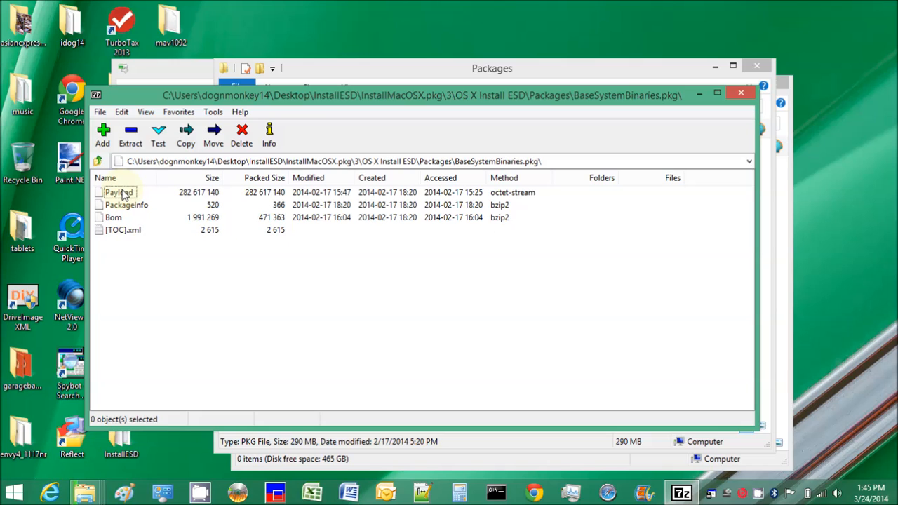
click(117, 192)
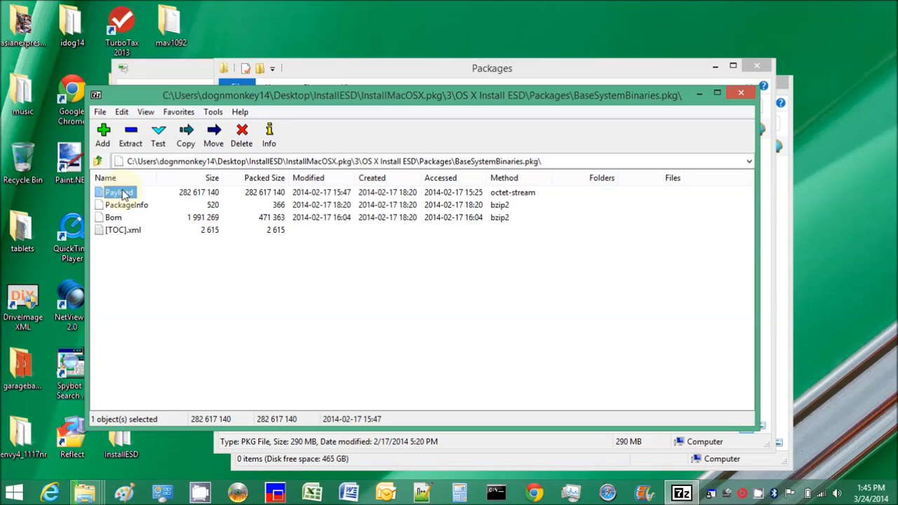
click(185, 133)
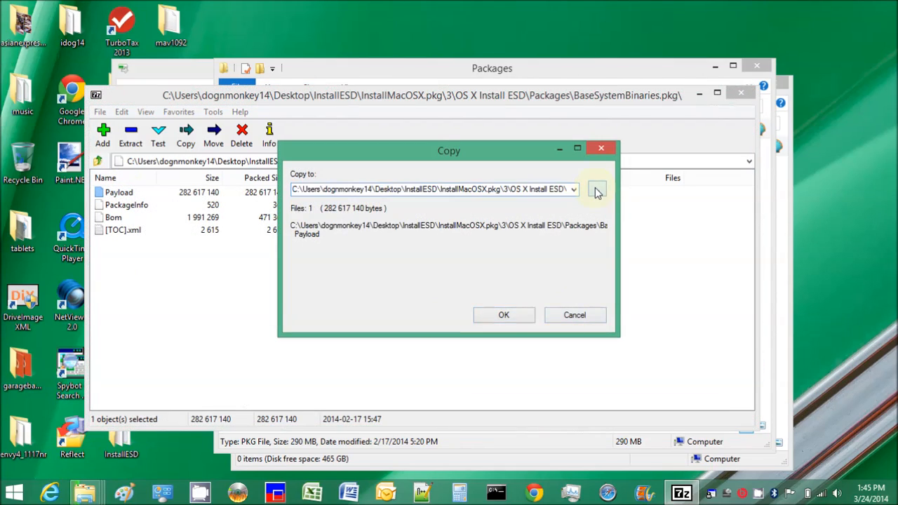
click(595, 189)
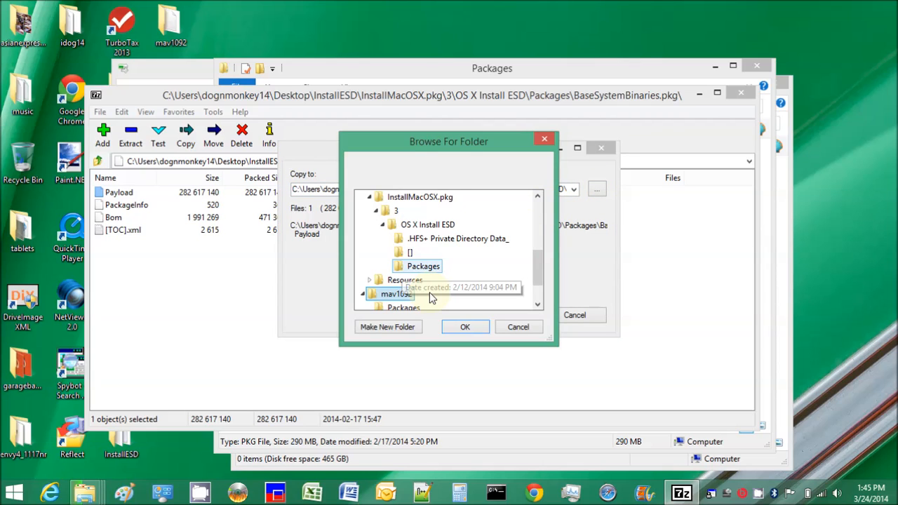
click(464, 326)
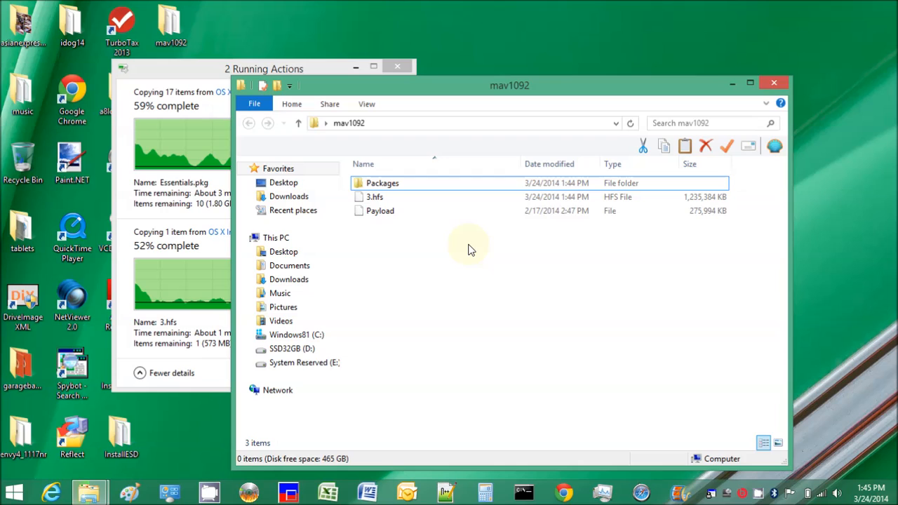
Browse the copied Payload as a 7-Zip archive, revealing system folders and mach_kernel.
click(379, 210)
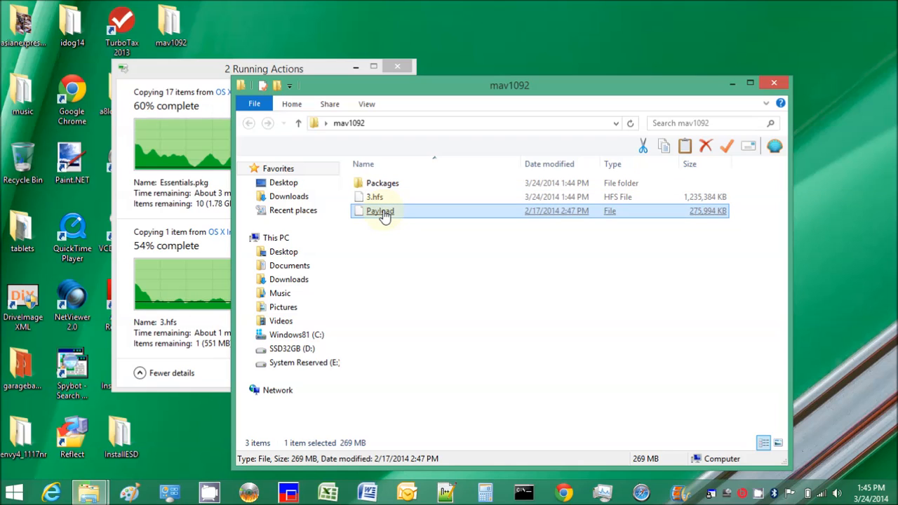
right_click(378, 210)
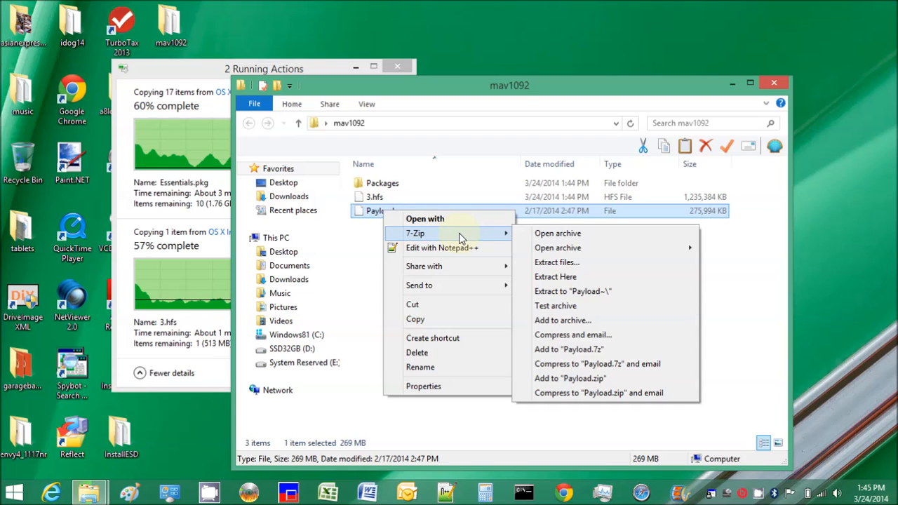
mouse_move(547, 233)
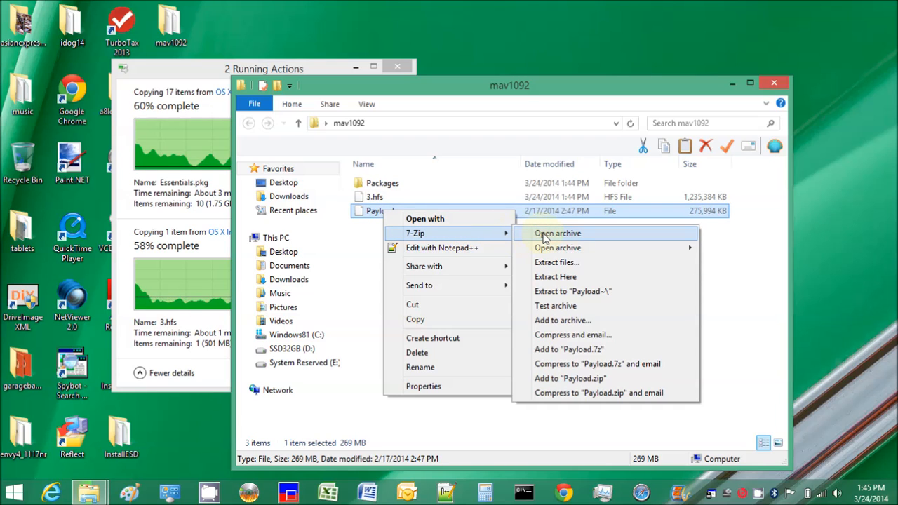
click(556, 233)
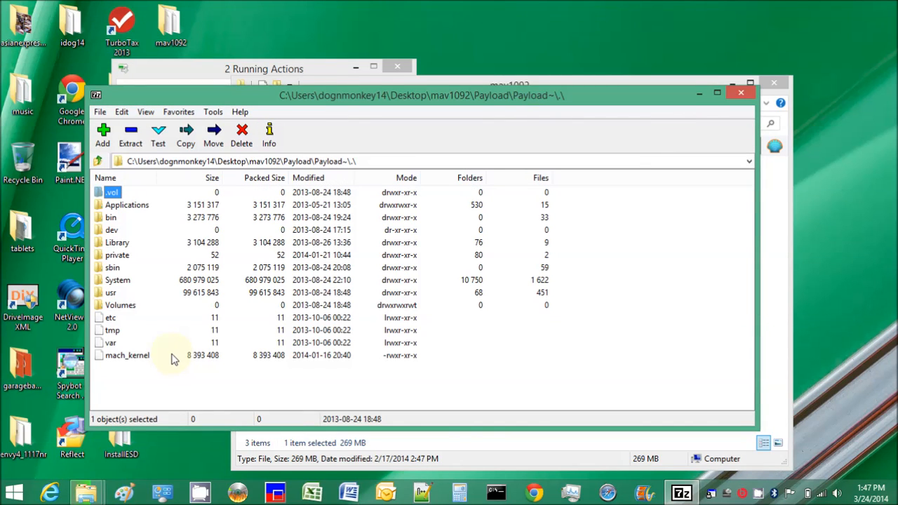
right_click(126, 355)
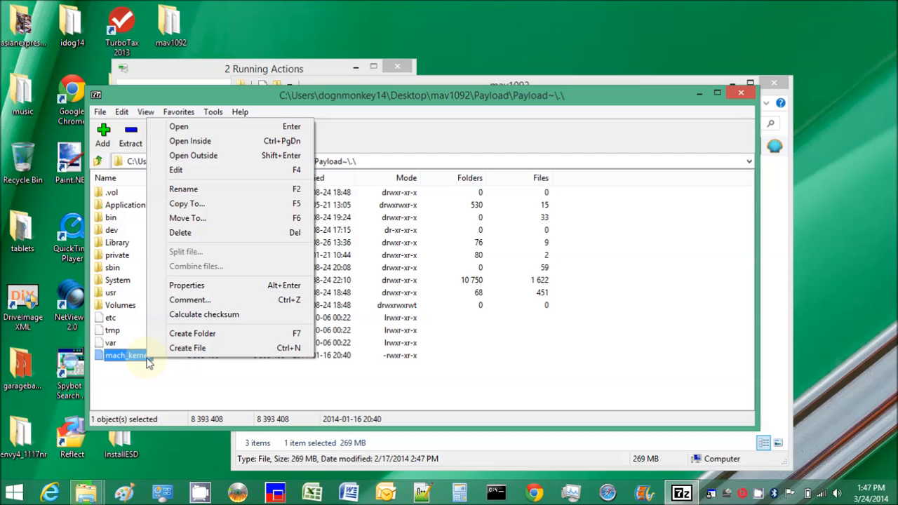
mouse_move(204, 204)
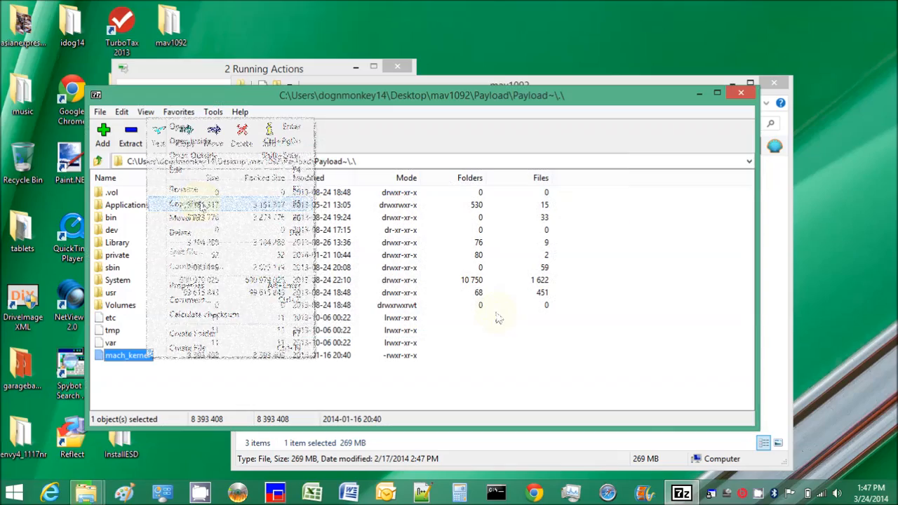
click(499, 316)
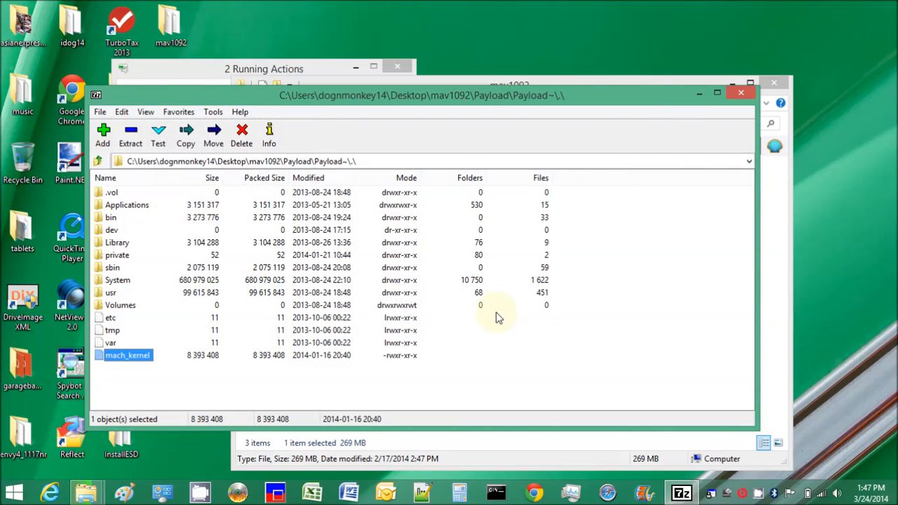
right_click(379, 224)
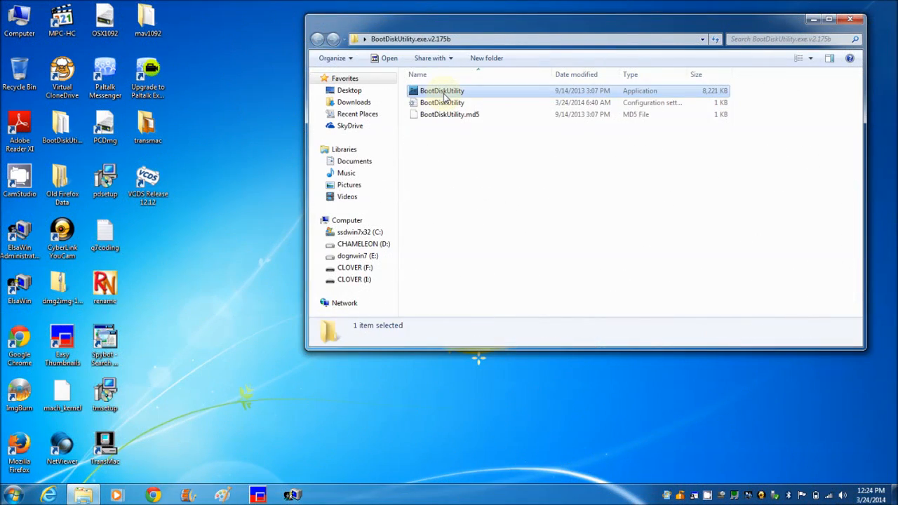
Launch BootDisk Utility and choose the SanDisk USB stick as the destination disk.
click(442, 90)
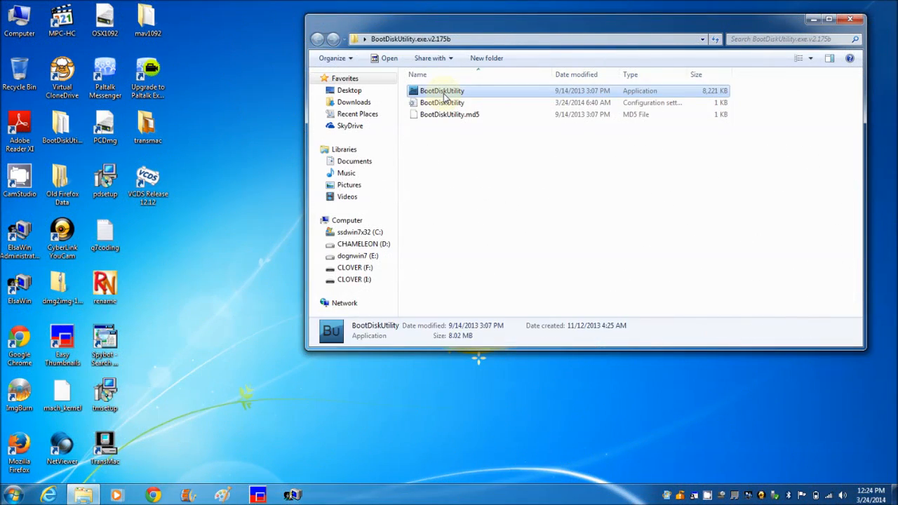
double_click(440, 90)
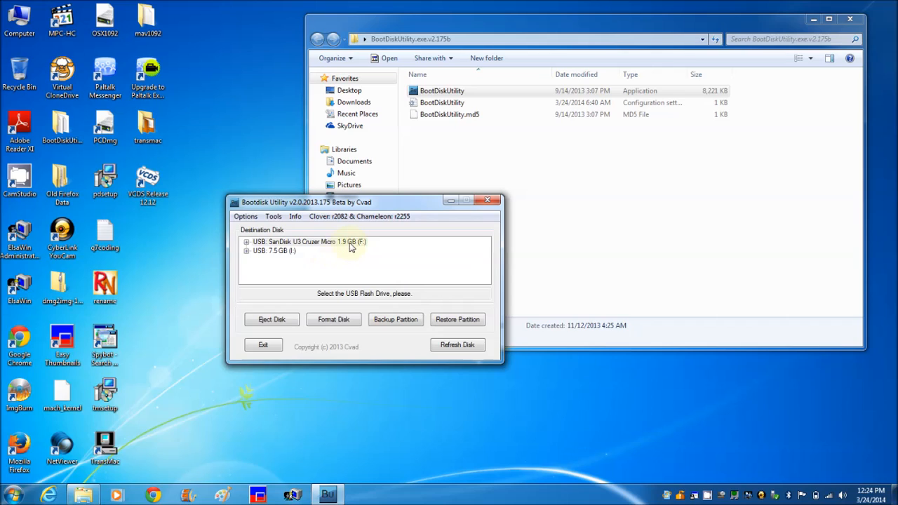
click(306, 241)
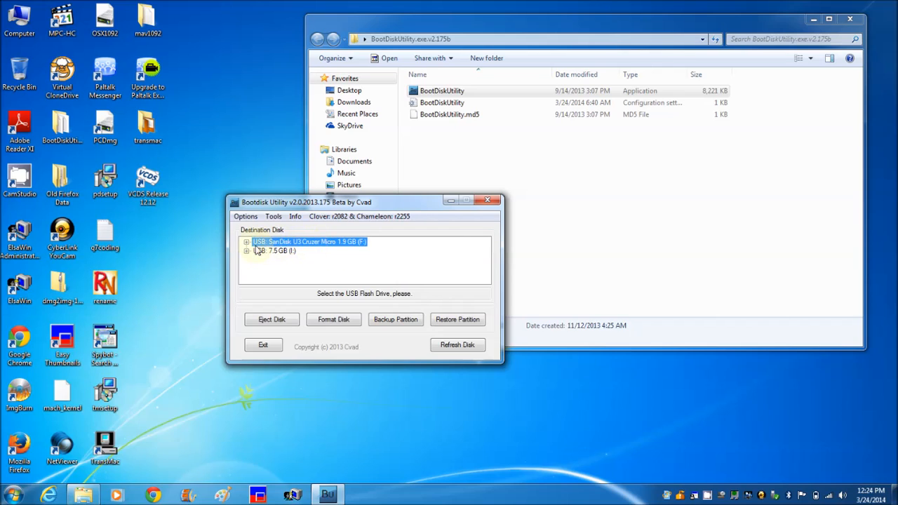
click(247, 241)
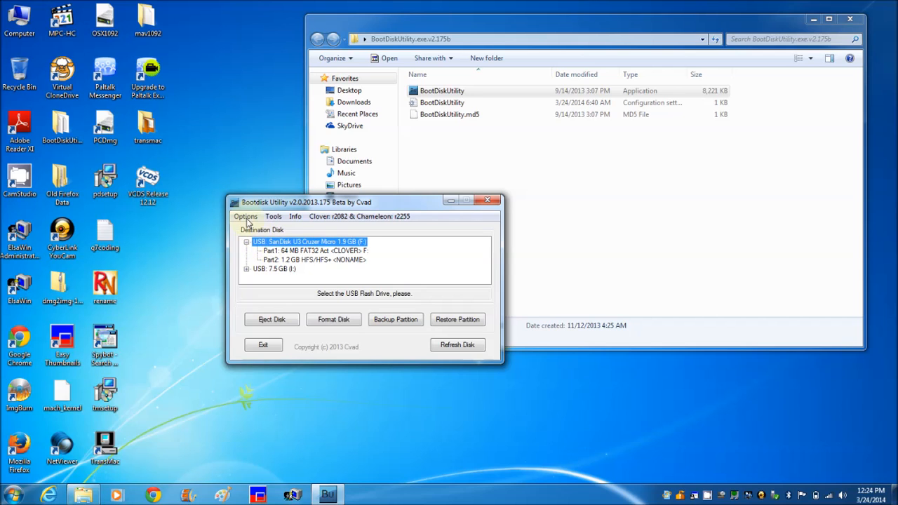
Confirm Built-in Clover boot records, FAT32-LBA, Quick Format and a 64 MB boot partition.
click(244, 216)
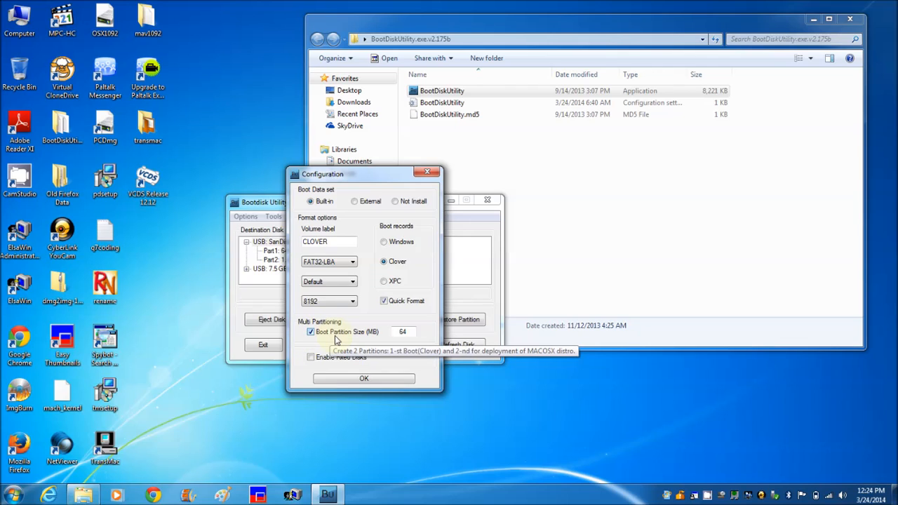
mouse_move(344, 325)
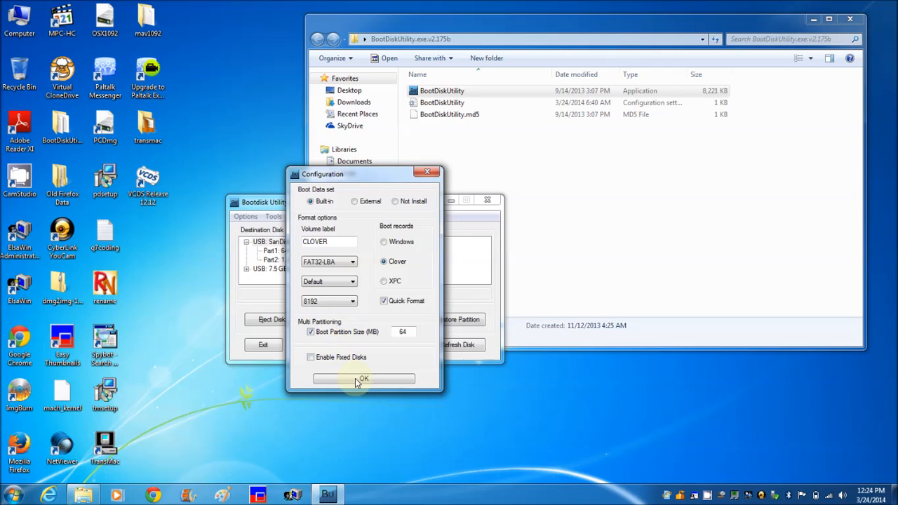
click(364, 379)
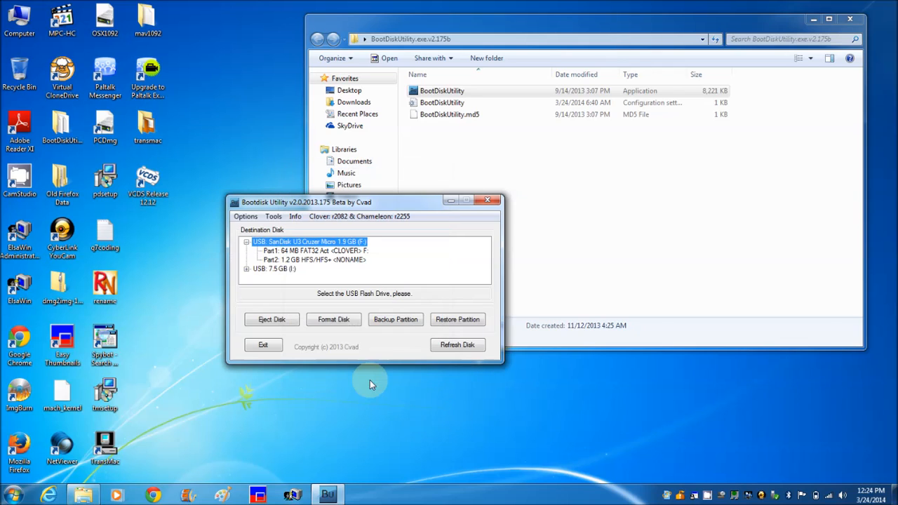
mouse_move(333, 320)
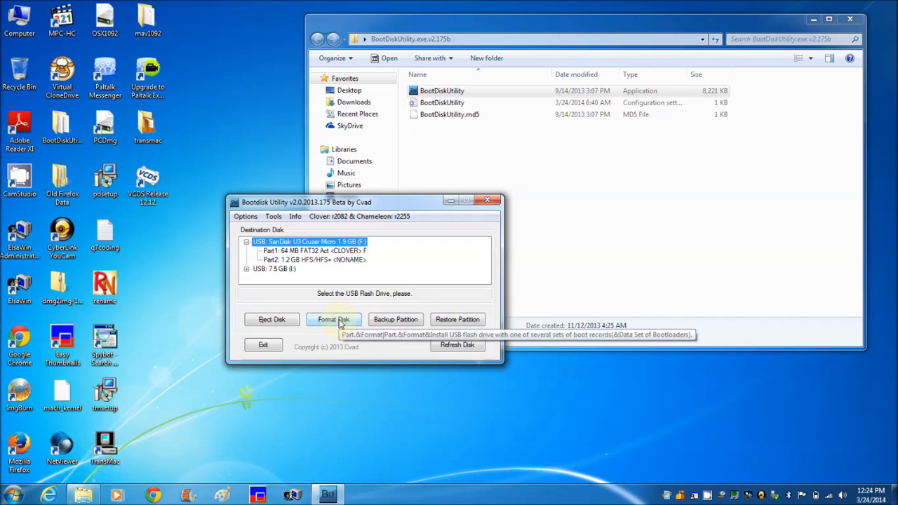
Format the SanDisk stick, confirming the erase warning and dismissing the AutoPlay prompt.
click(334, 320)
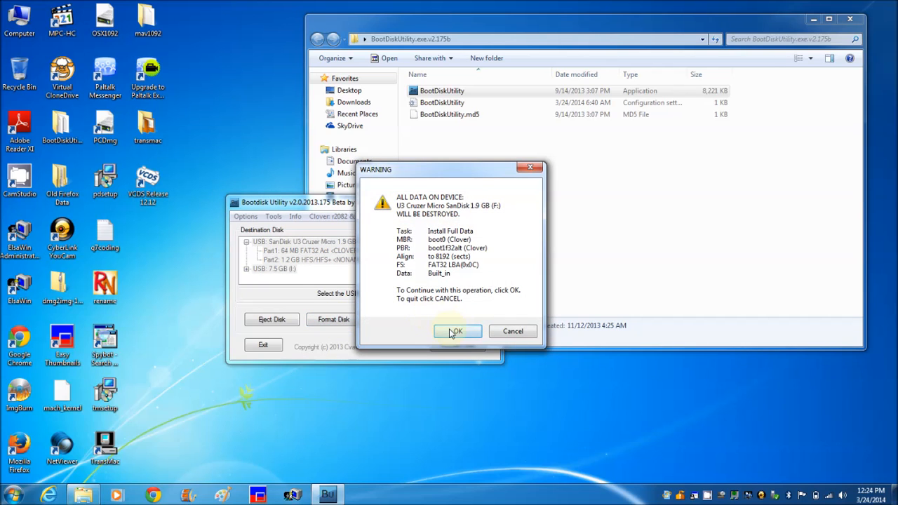
click(454, 331)
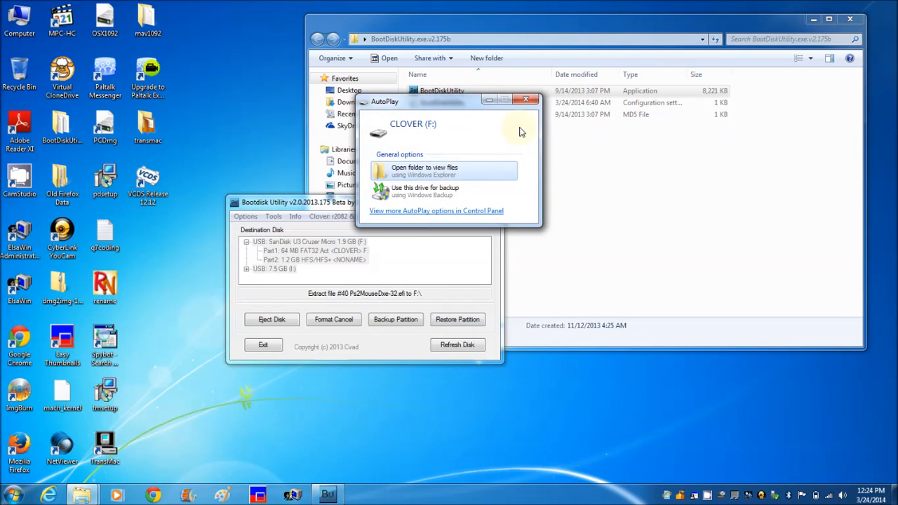
click(524, 99)
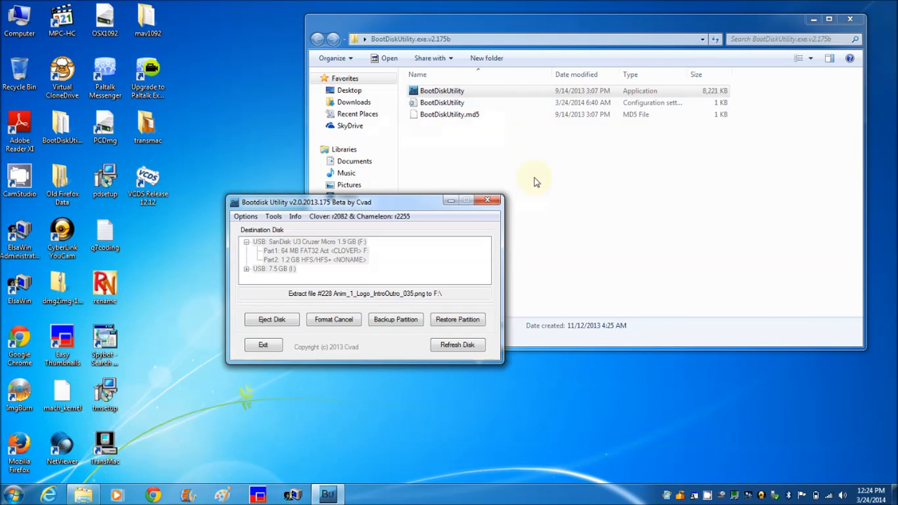
mouse_move(570, 258)
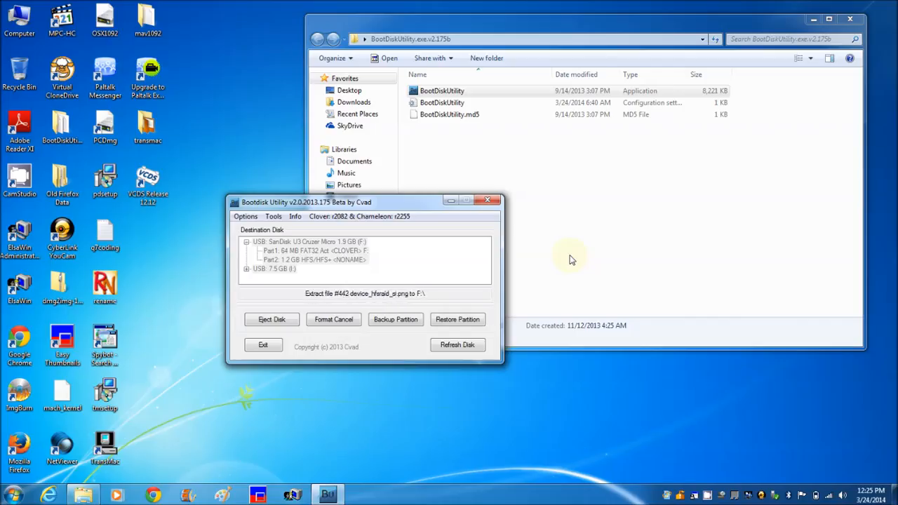
click(309, 260)
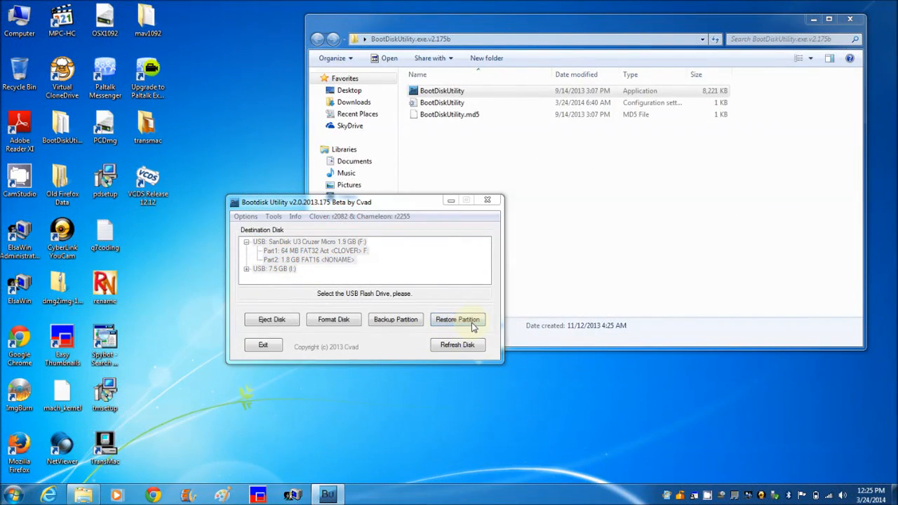
Restore the 3.hfs image from mav1092 onto Part2, confirming Yes, giving a 1.2 GB HFS+ partition.
click(457, 320)
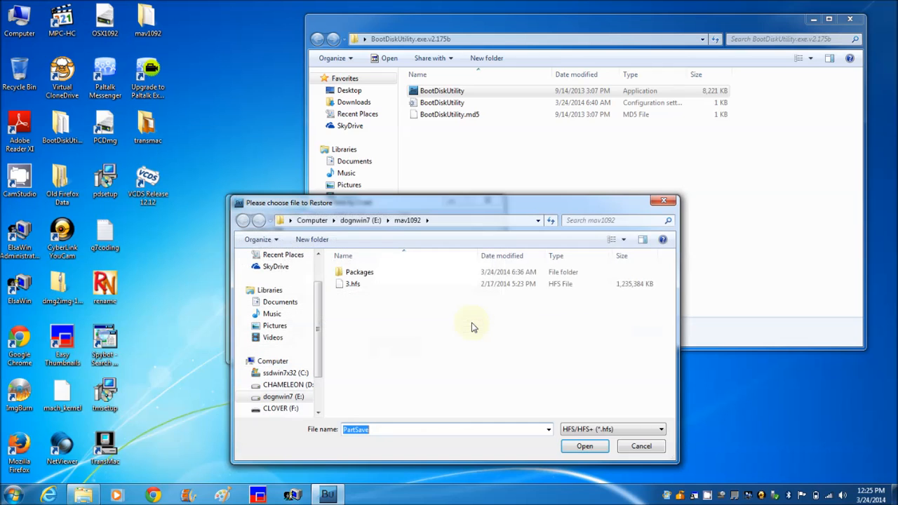
mouse_move(435, 334)
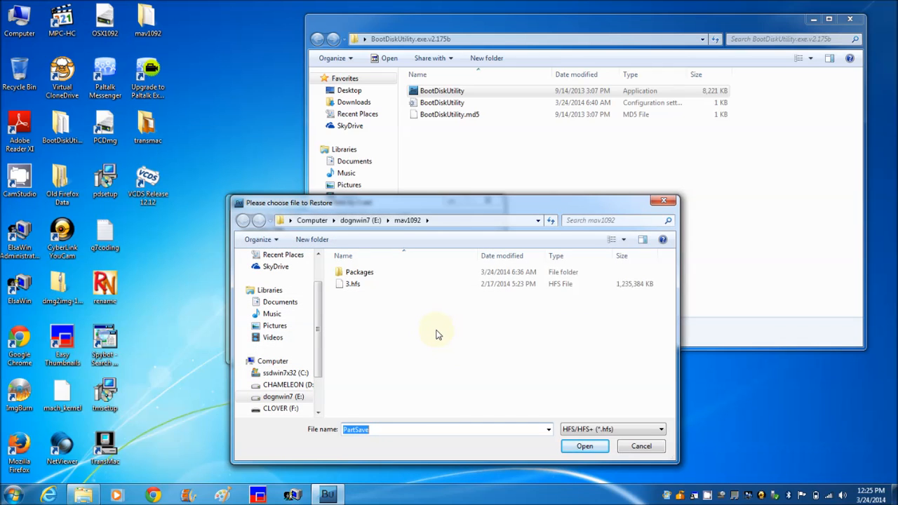
mouse_move(396, 321)
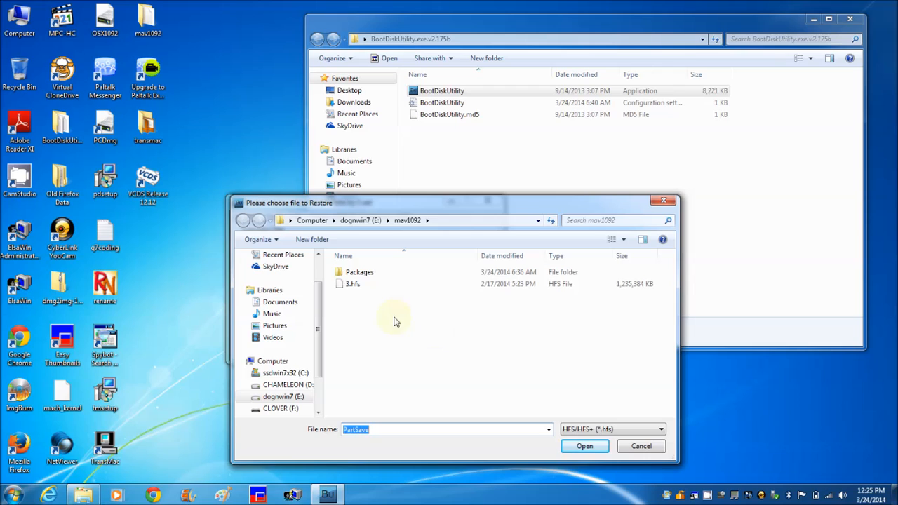
click(352, 283)
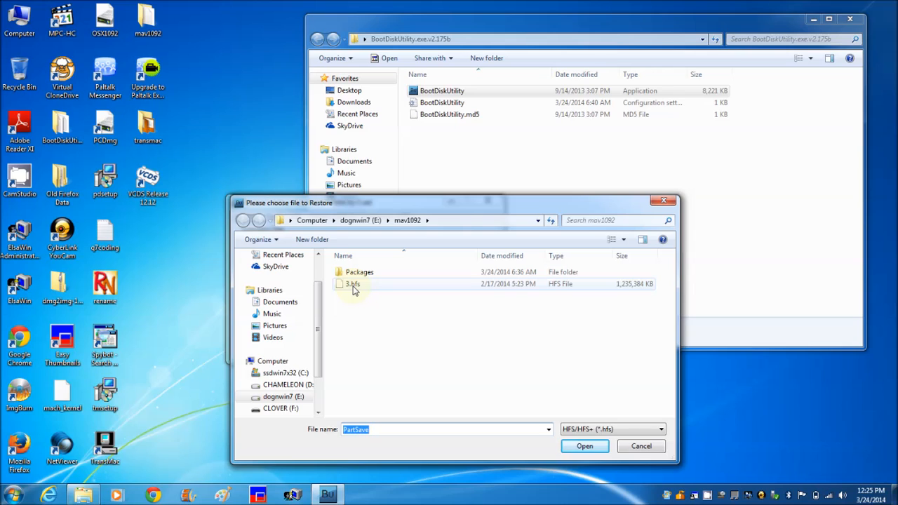
click(353, 283)
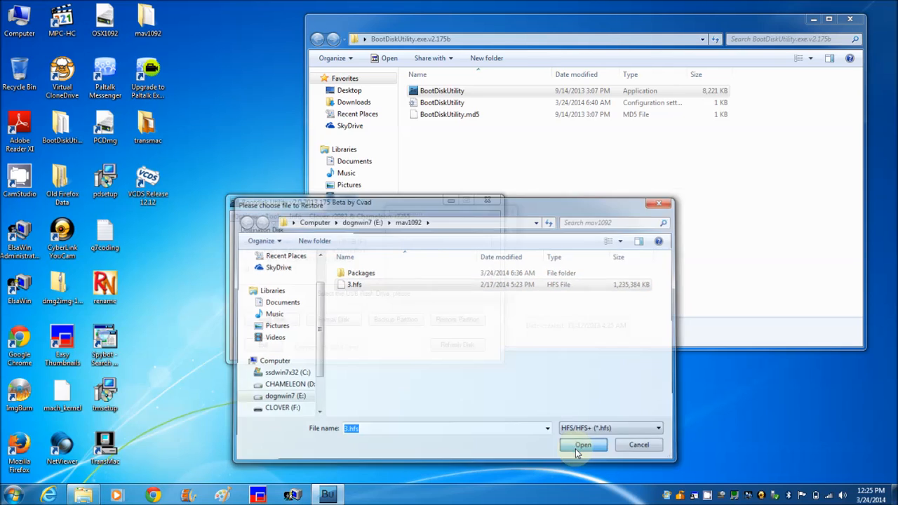
click(583, 445)
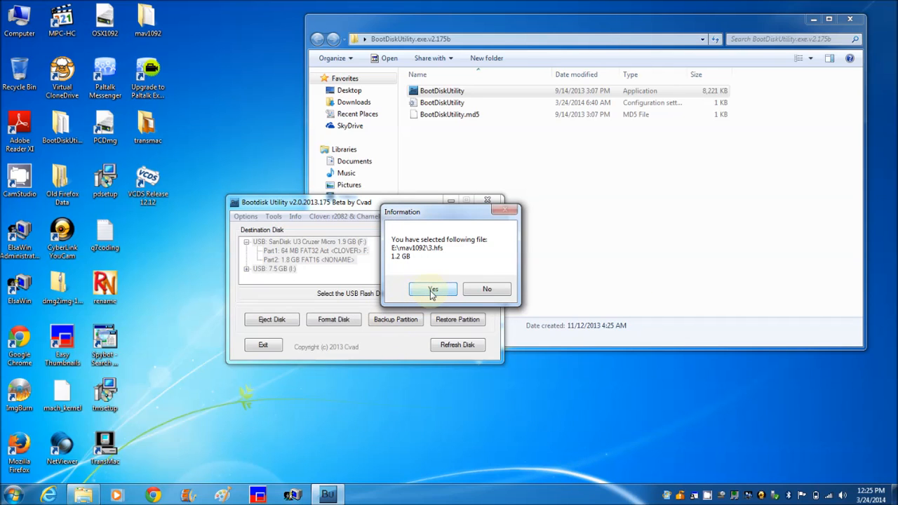
click(432, 289)
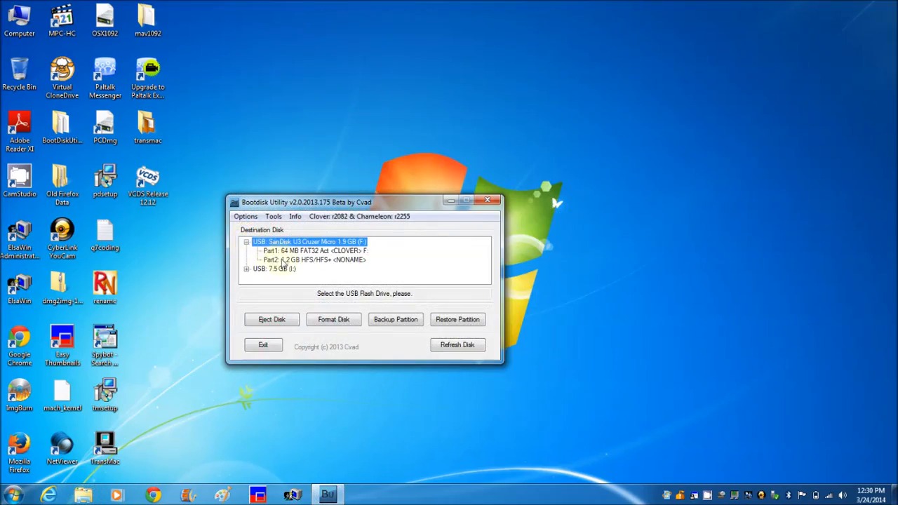
click(315, 259)
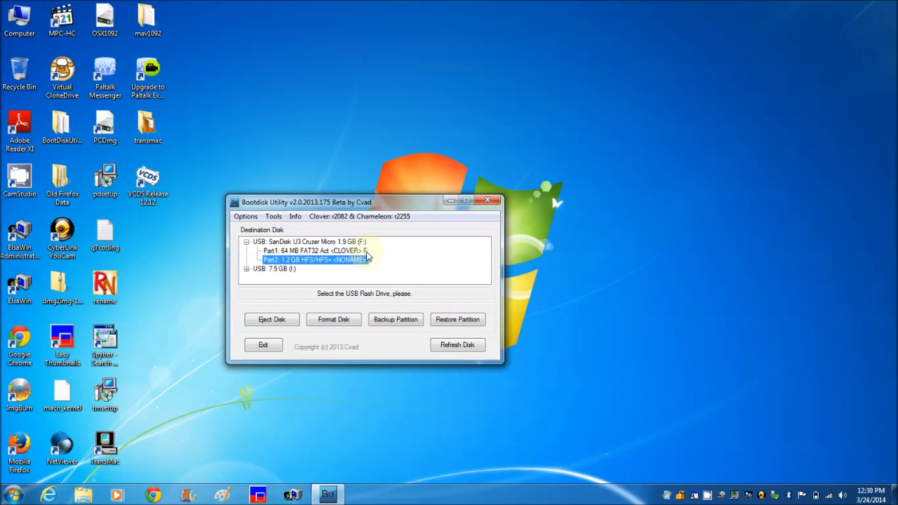
mouse_move(480, 217)
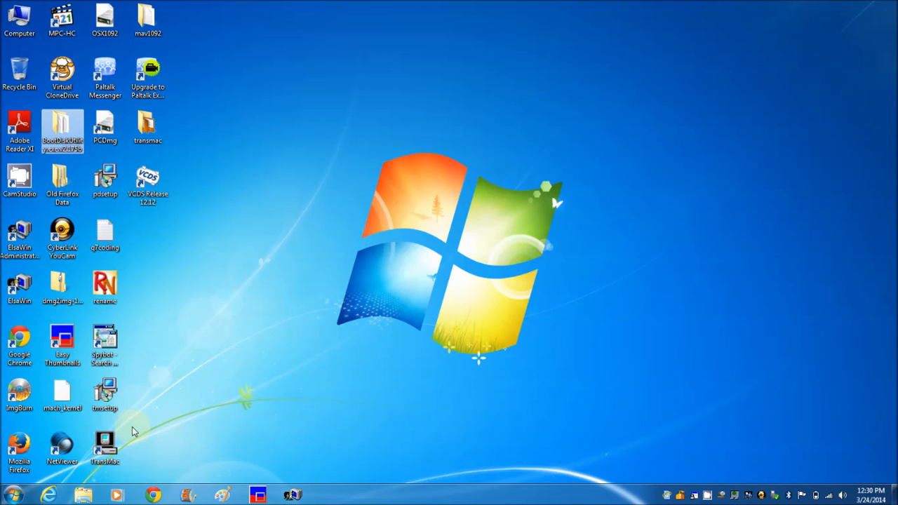
Launch TransMac in trial mode and bring up actions for the stick's OS X Base System volume.
double_click(104, 449)
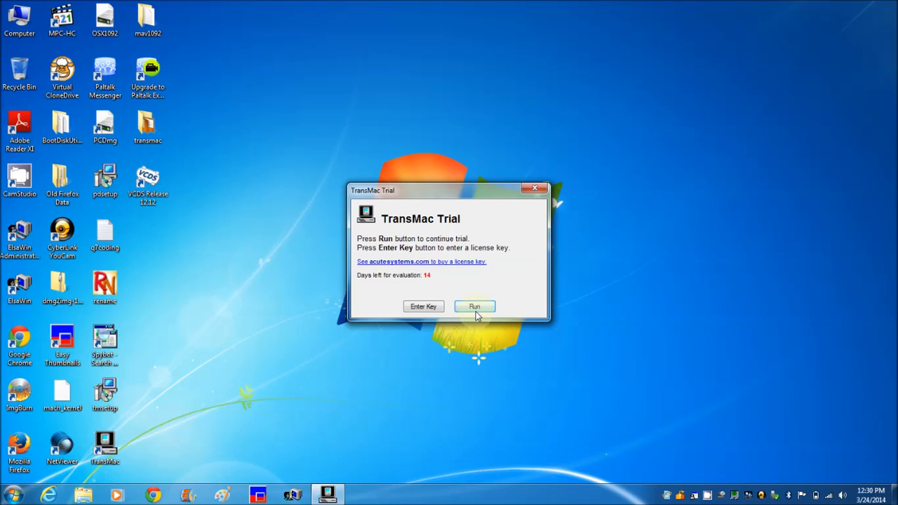
click(474, 305)
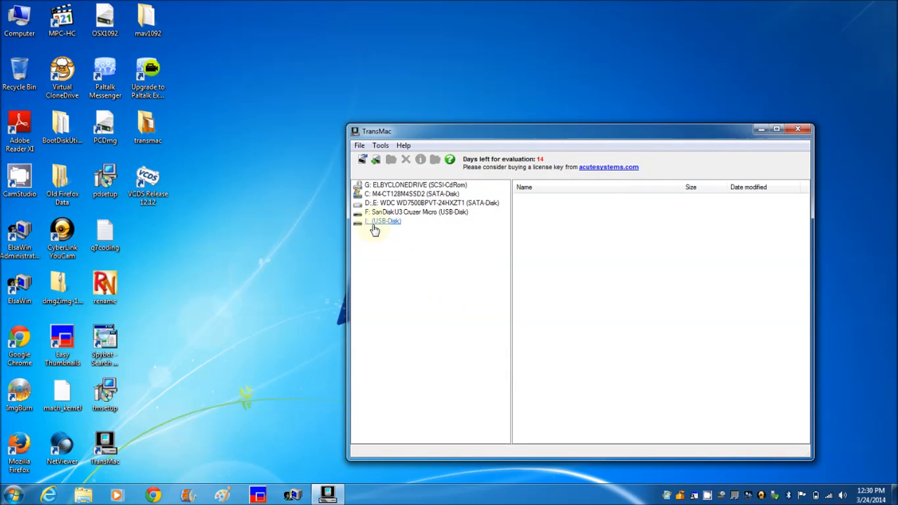
click(416, 212)
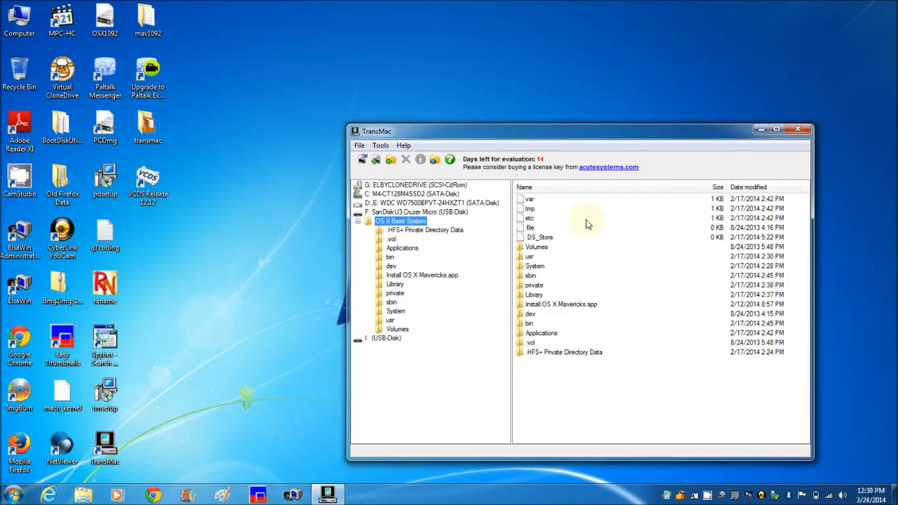
right_click(587, 224)
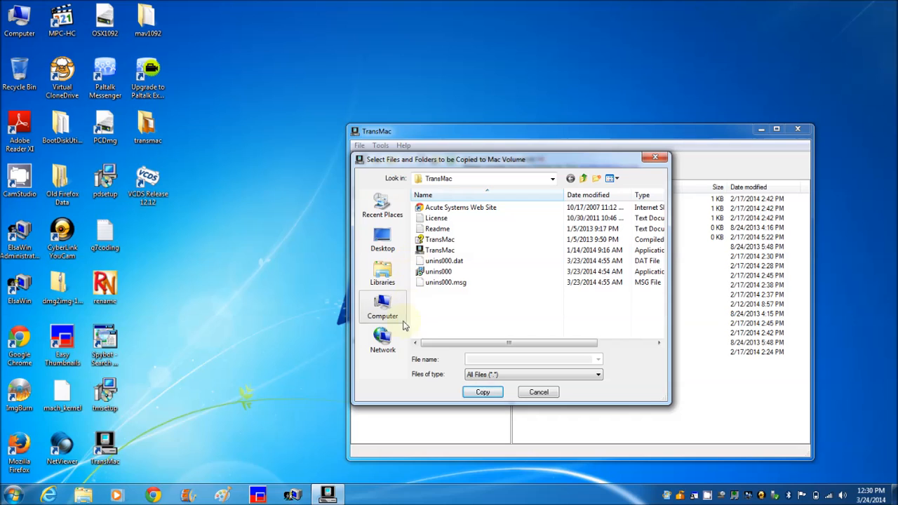
In Copy Files, browse Computer to CLOVER (I:) and copy mach_kernel onto the Mac volume.
click(381, 306)
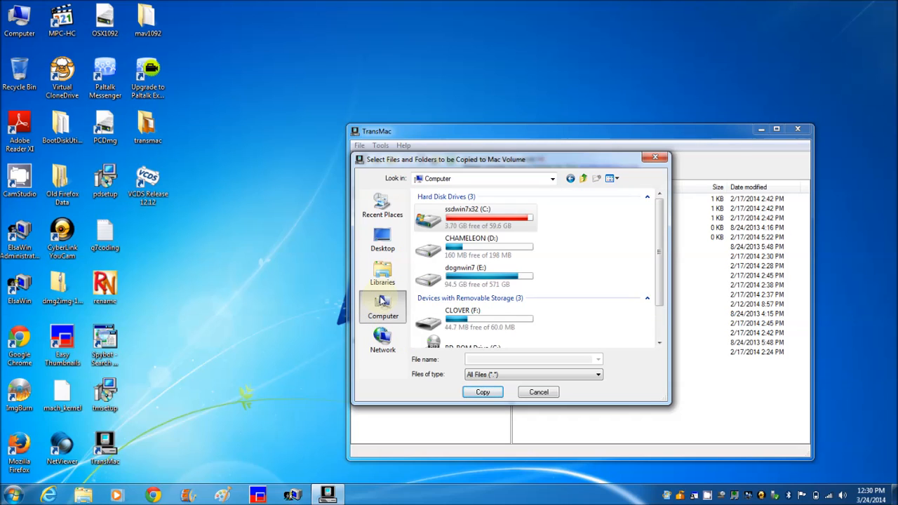
click(489, 320)
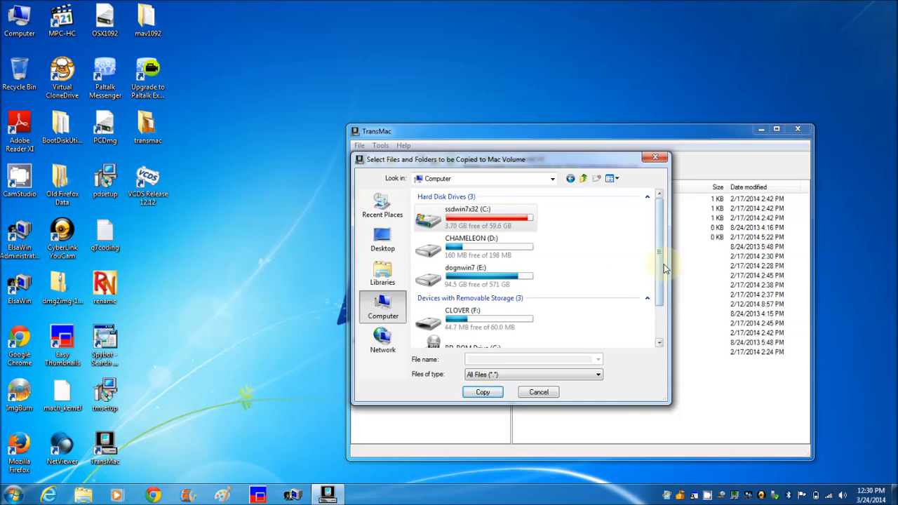
scroll(down, 3)
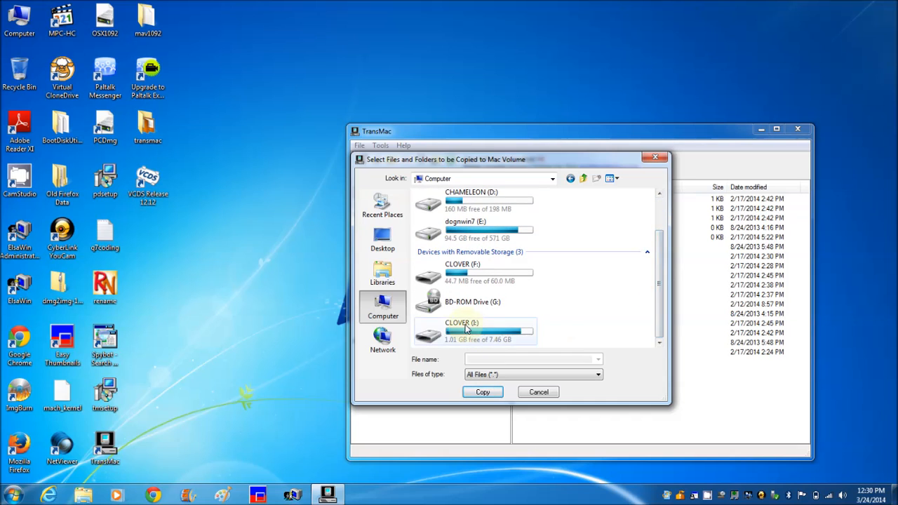
double_click(462, 323)
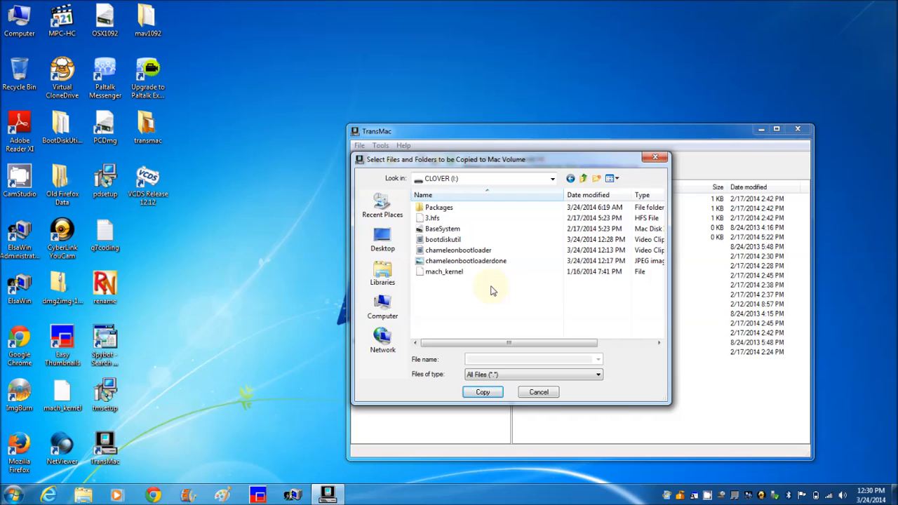
click(443, 272)
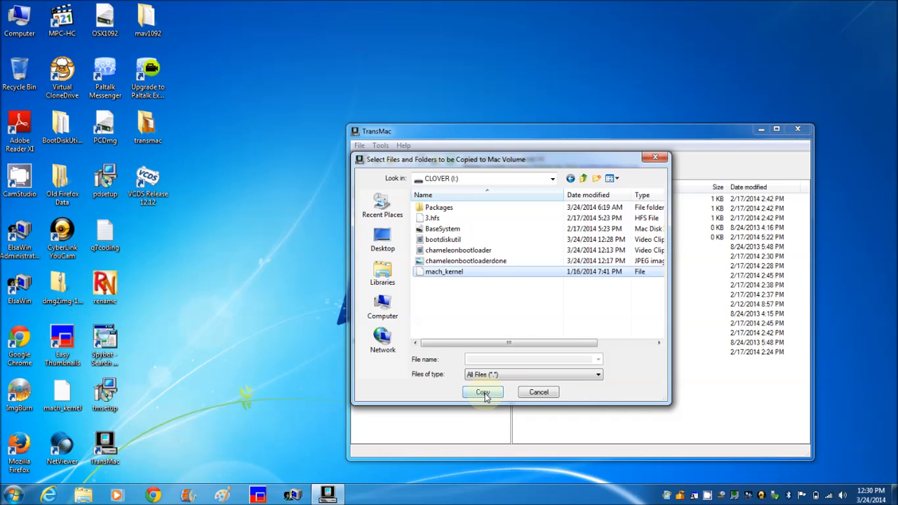
click(483, 392)
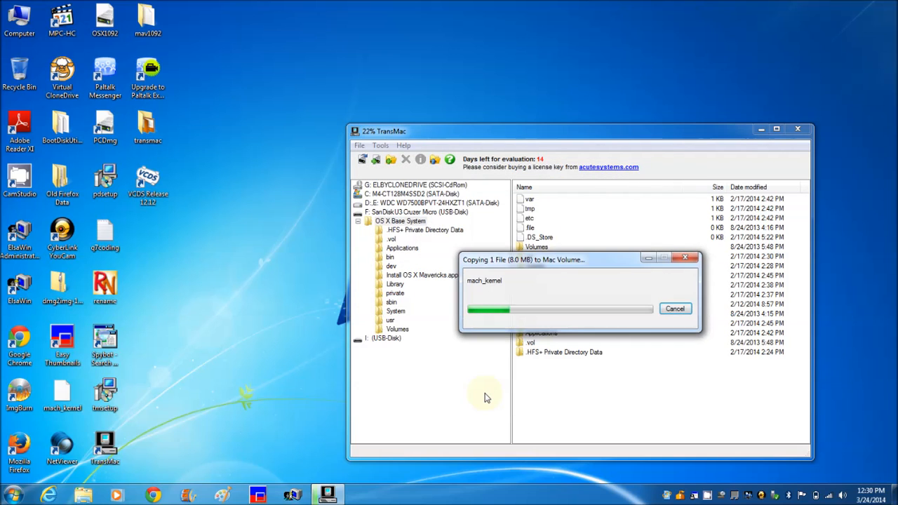